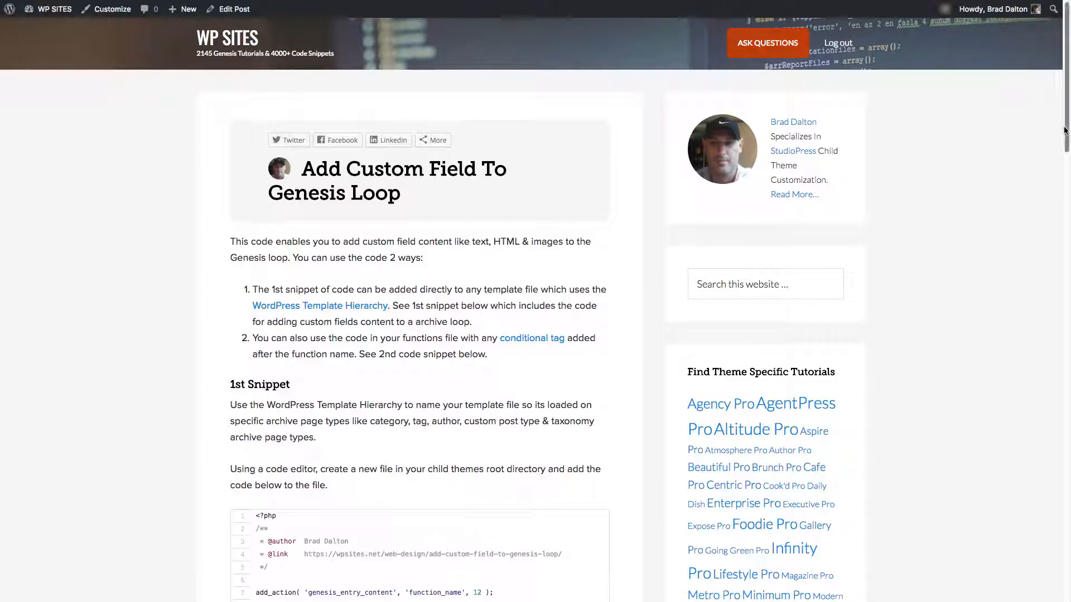
- Scroll the Genesis loop tutorial down to the '2nd Snippet' code block
scroll(down, 3)
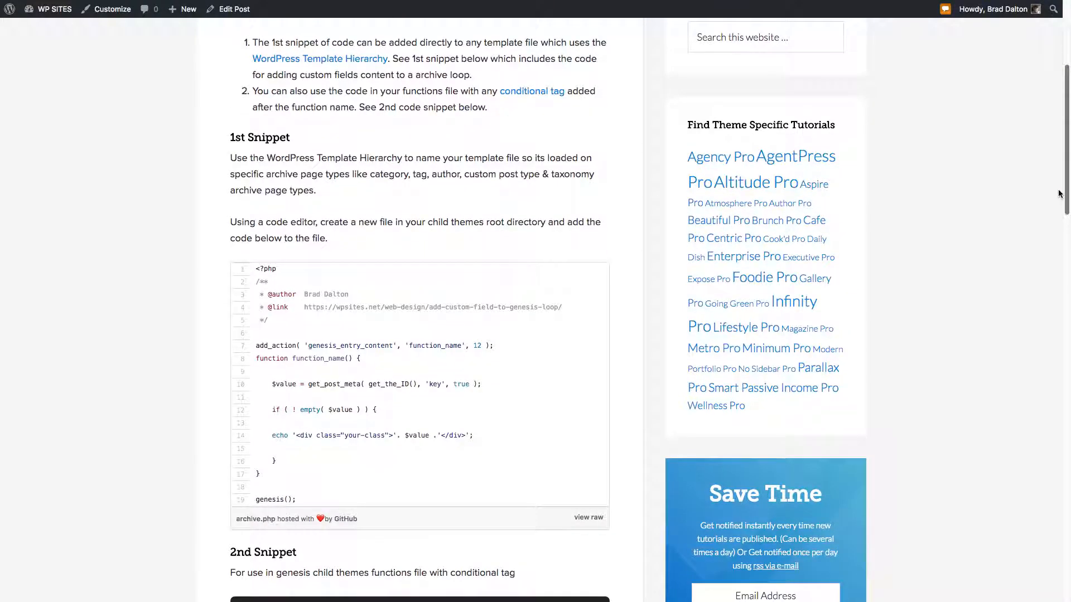
scroll(down, 3)
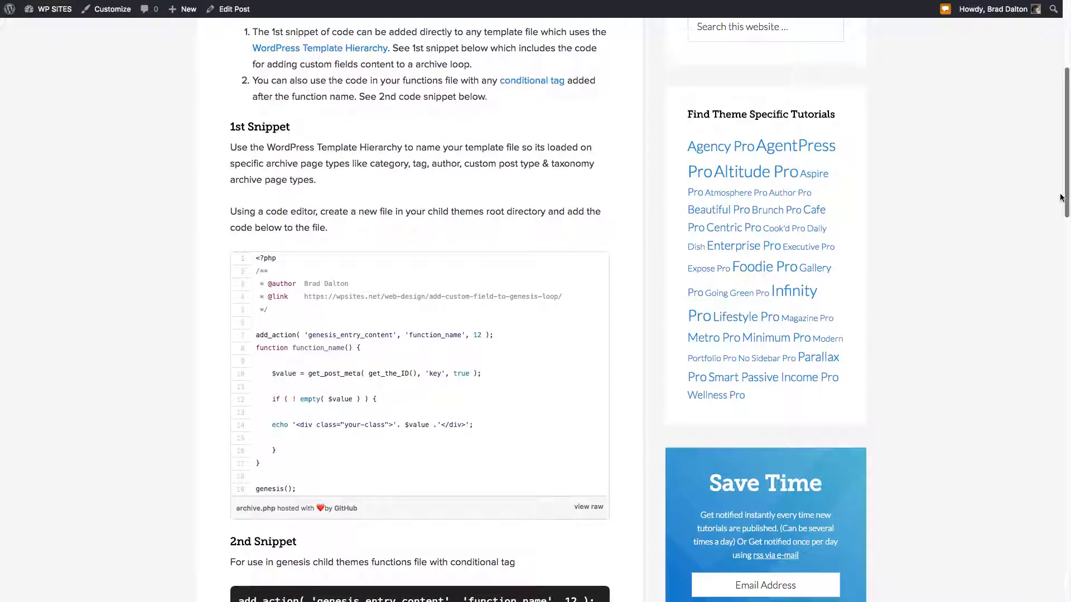
scroll(down, 3)
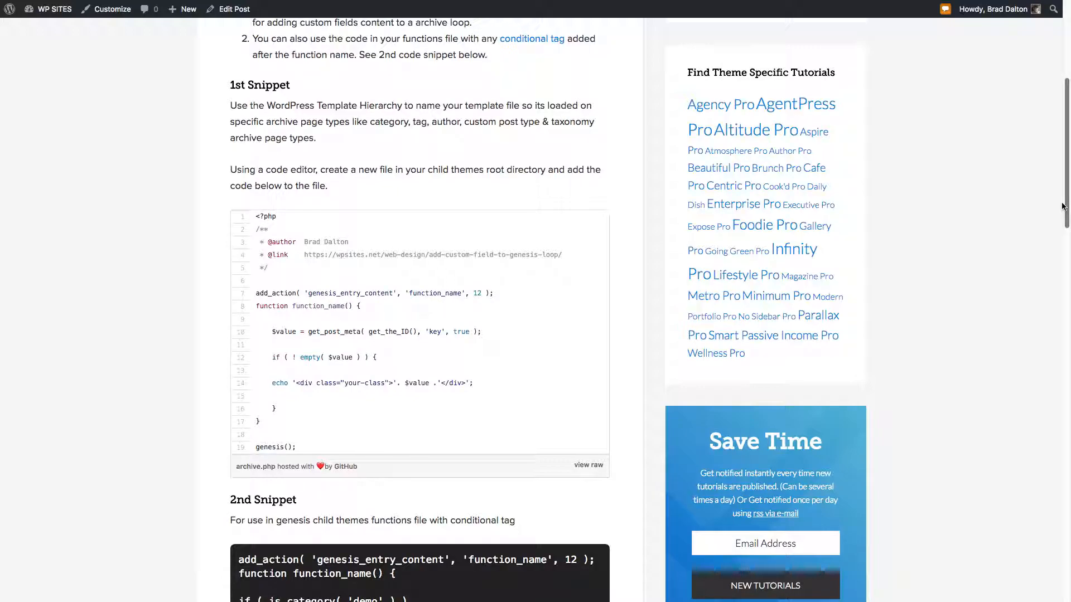
scroll(down, 3)
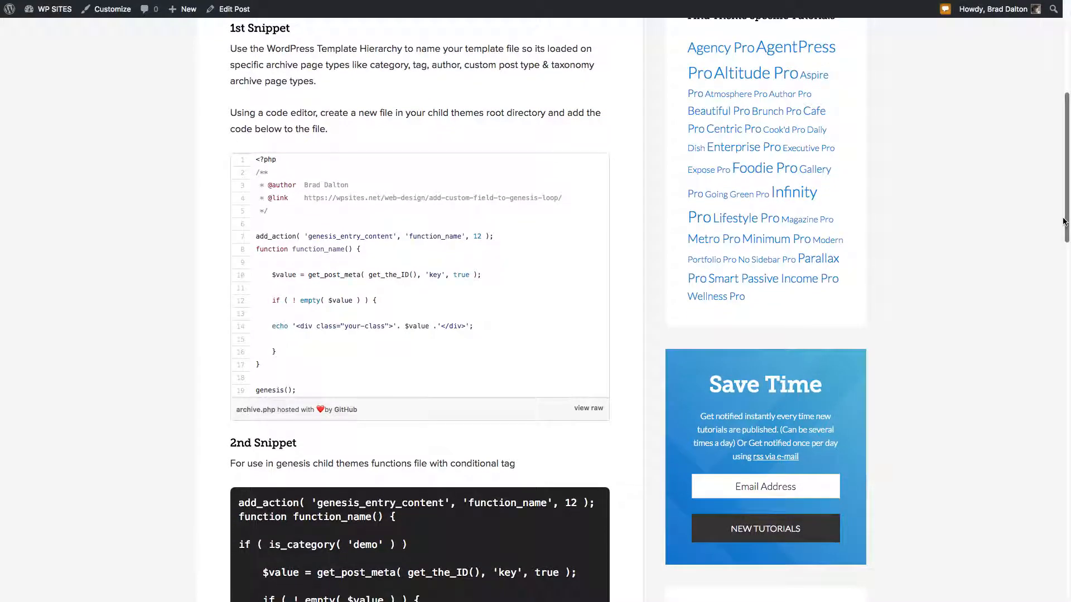
scroll(down, 3)
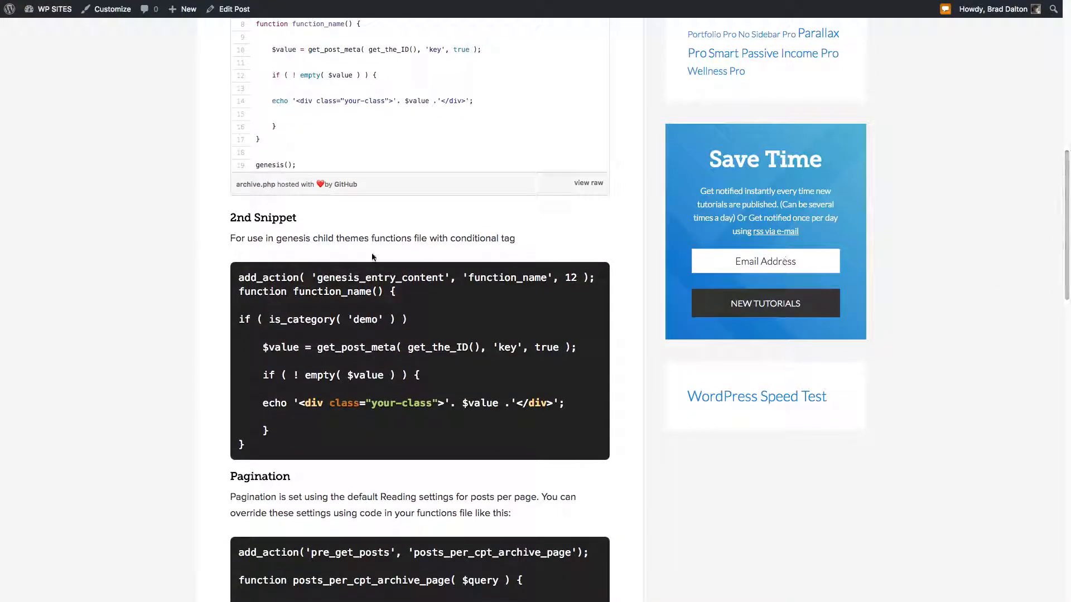
- Select the whole second custom-field snippet and copy it
double_click(369, 320)
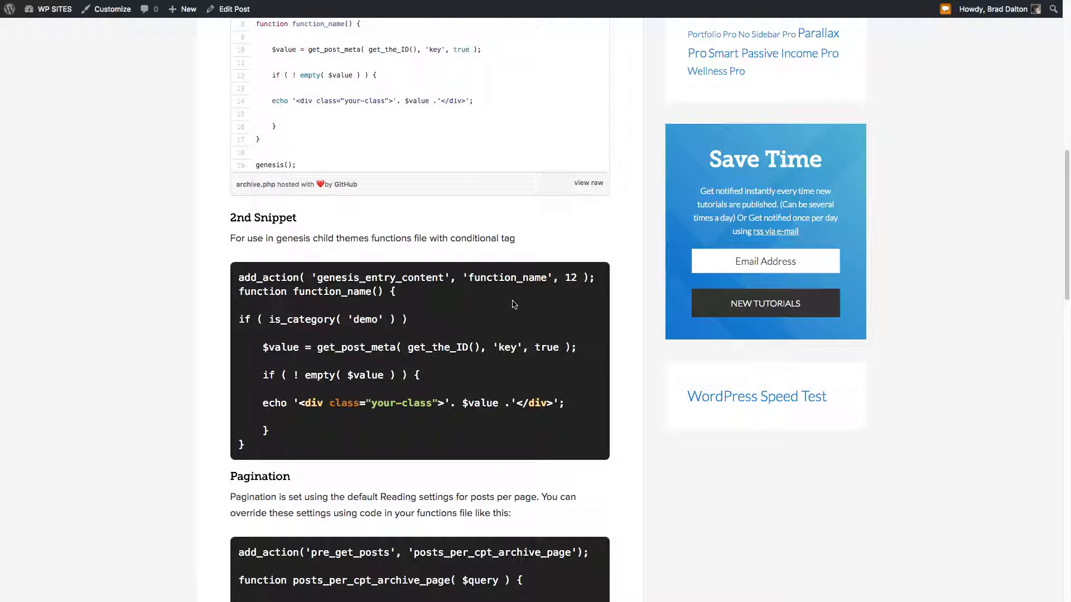
scroll(down, 3)
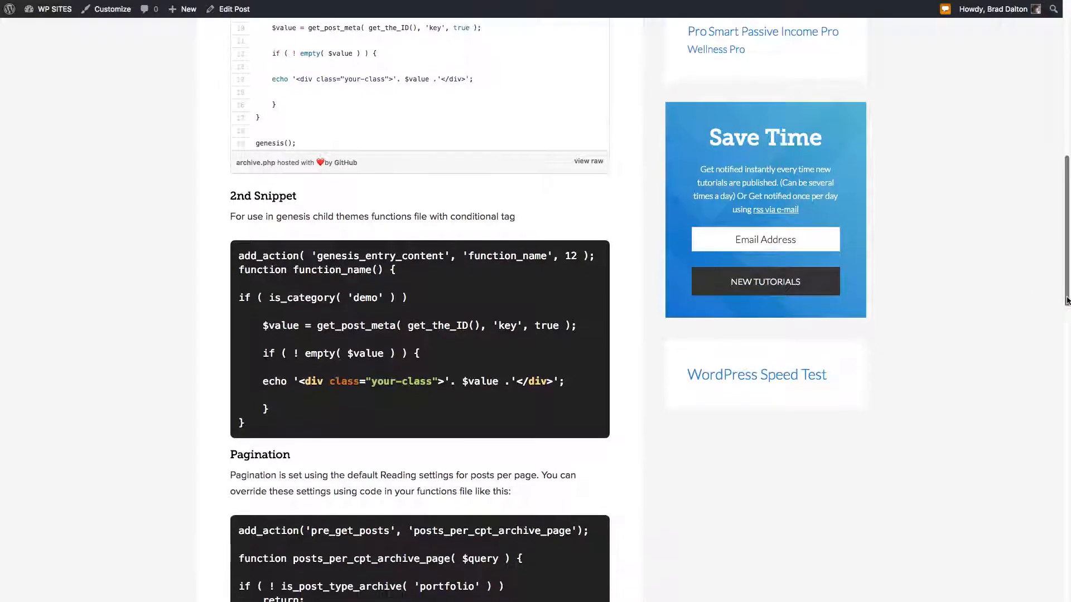
scroll(down, 3)
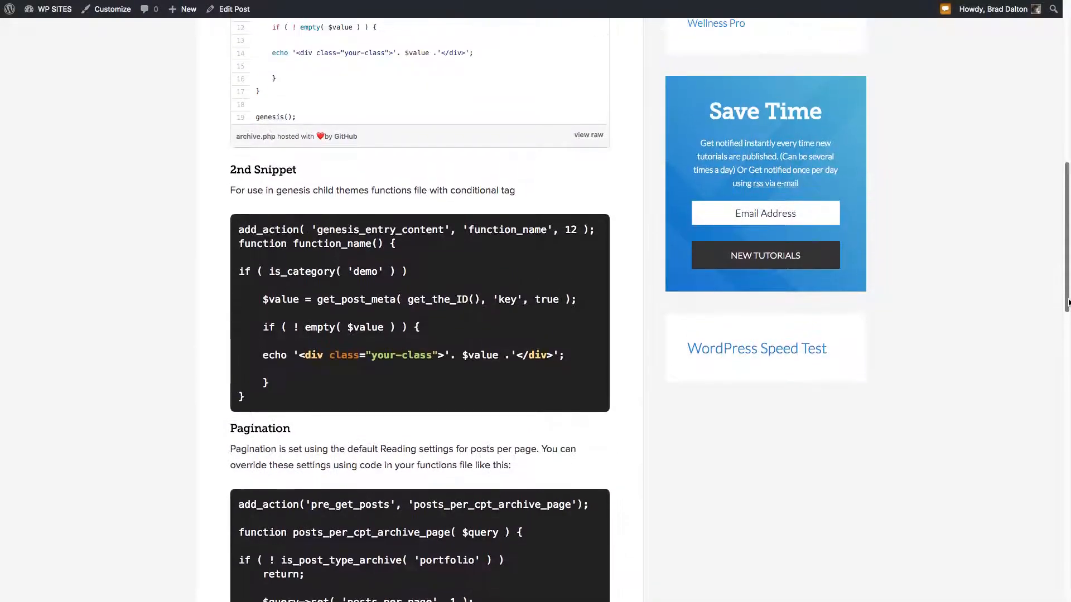
mouse_move(486, 324)
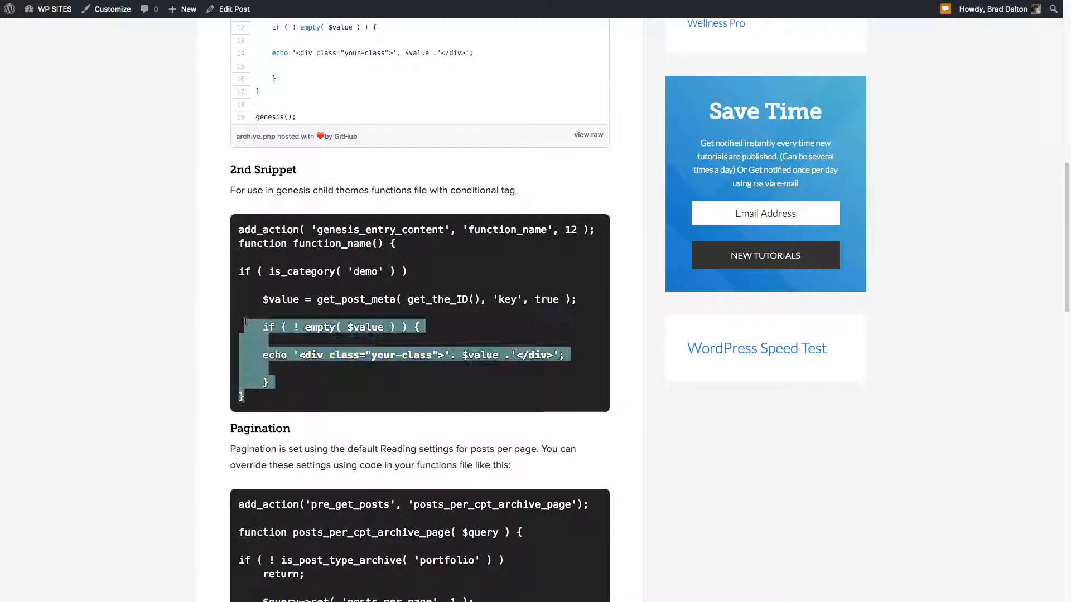
right_click(280, 242)
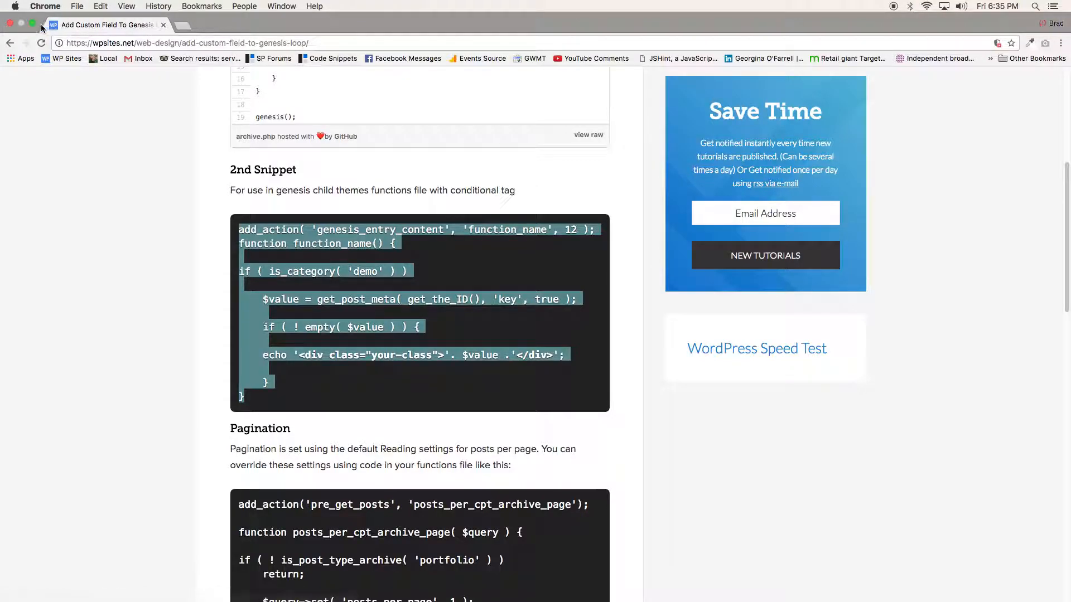
click(32, 26)
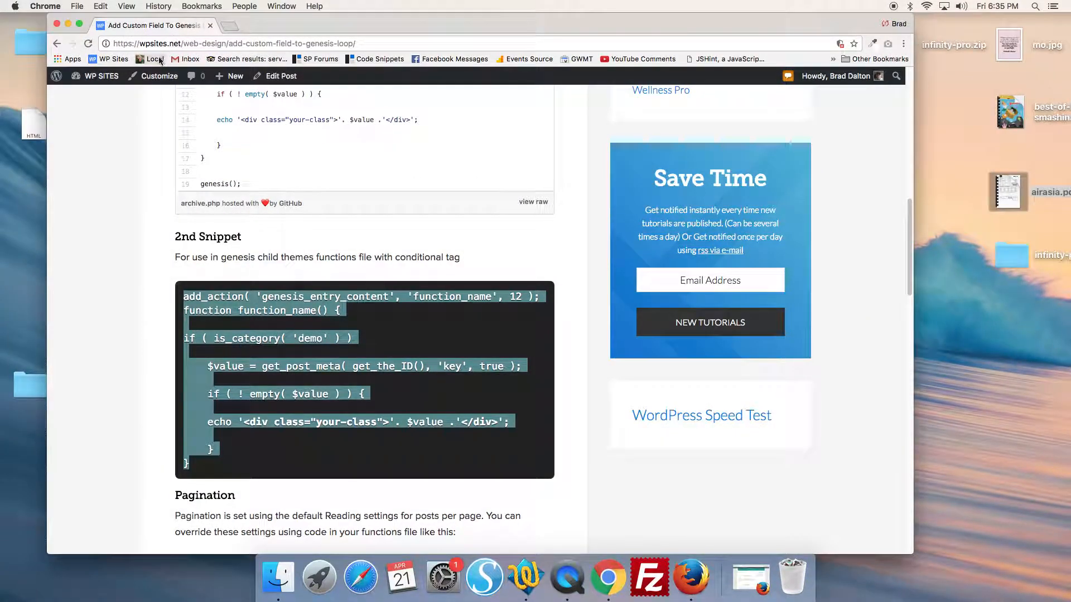
mouse_move(751, 577)
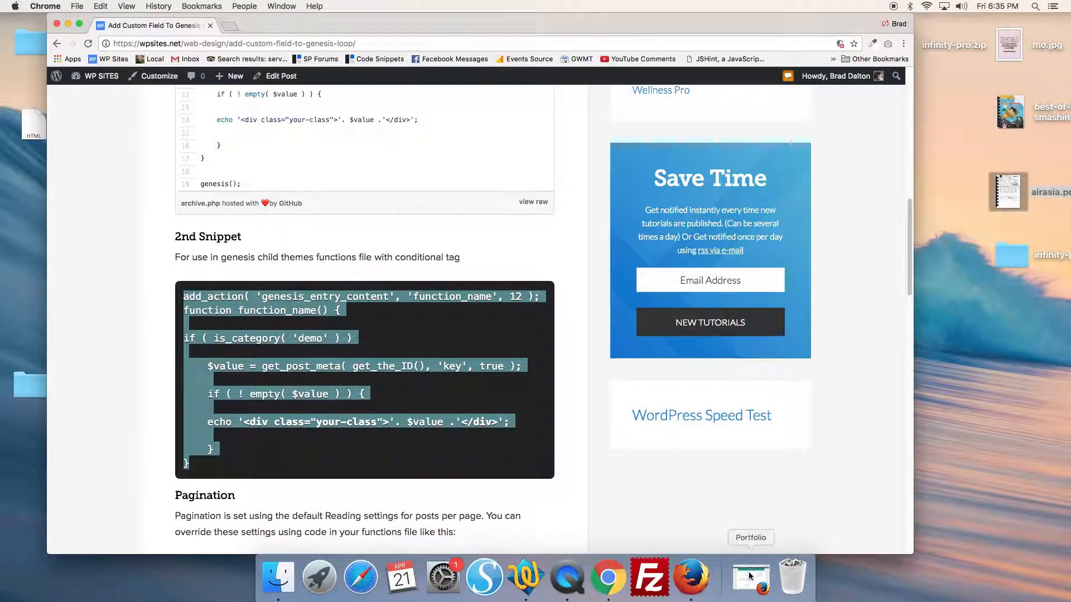
click(712, 577)
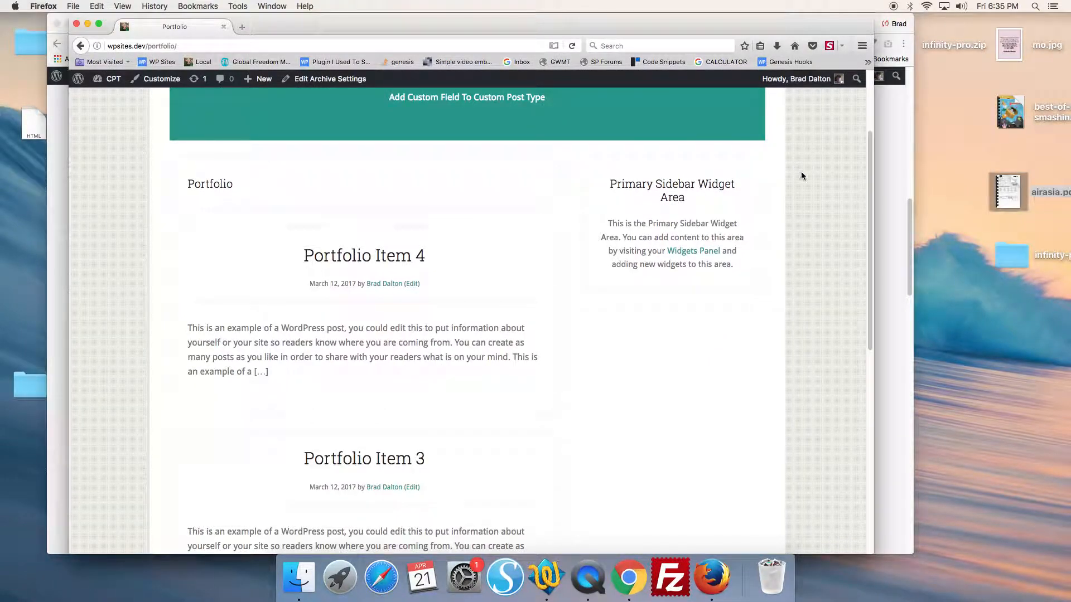
scroll(up, 3)
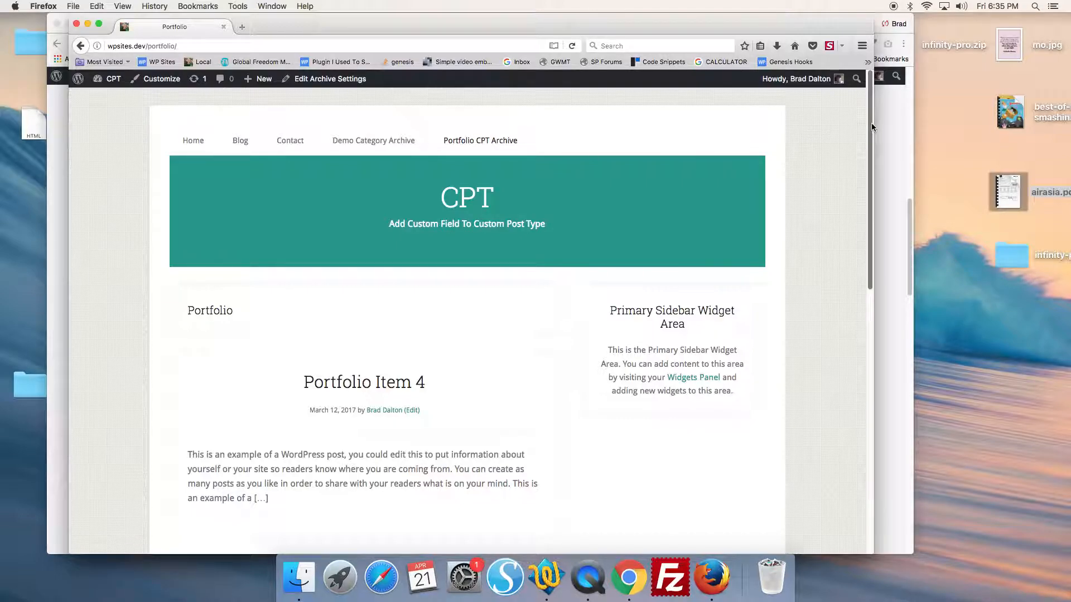
scroll(down, 3)
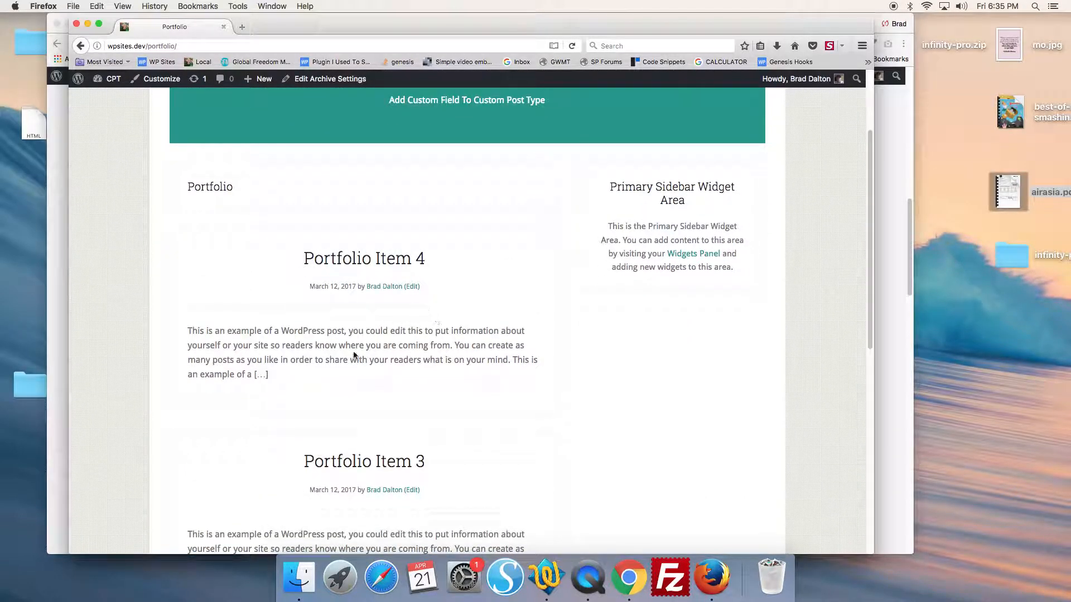
mouse_move(418, 319)
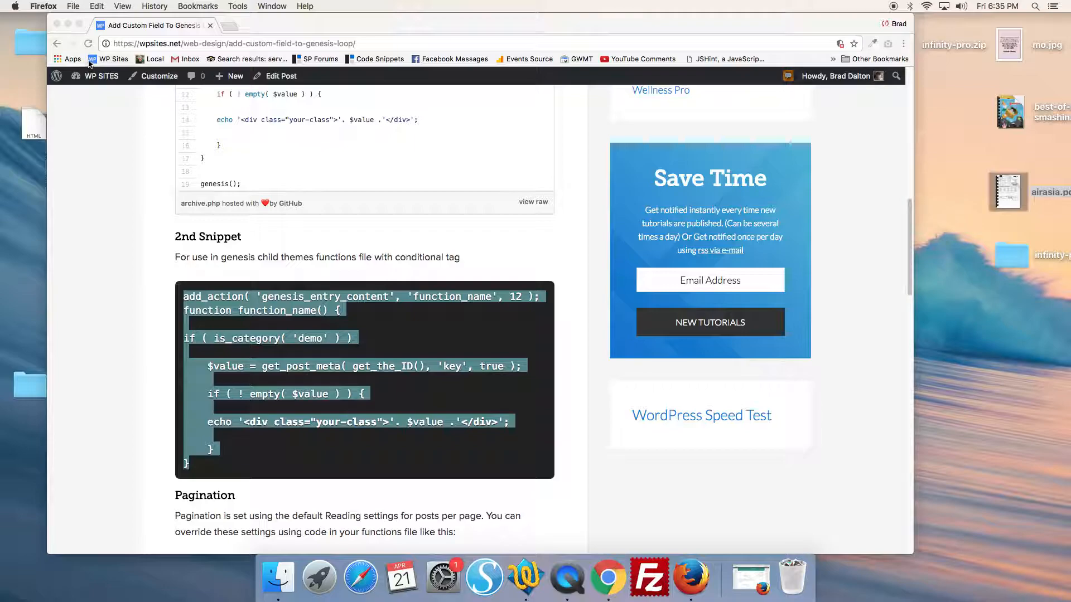
- Load functions.php from the lifestyle-pro folder, then revisit the tutorial for the is_post_type_archive condition
click(256, 578)
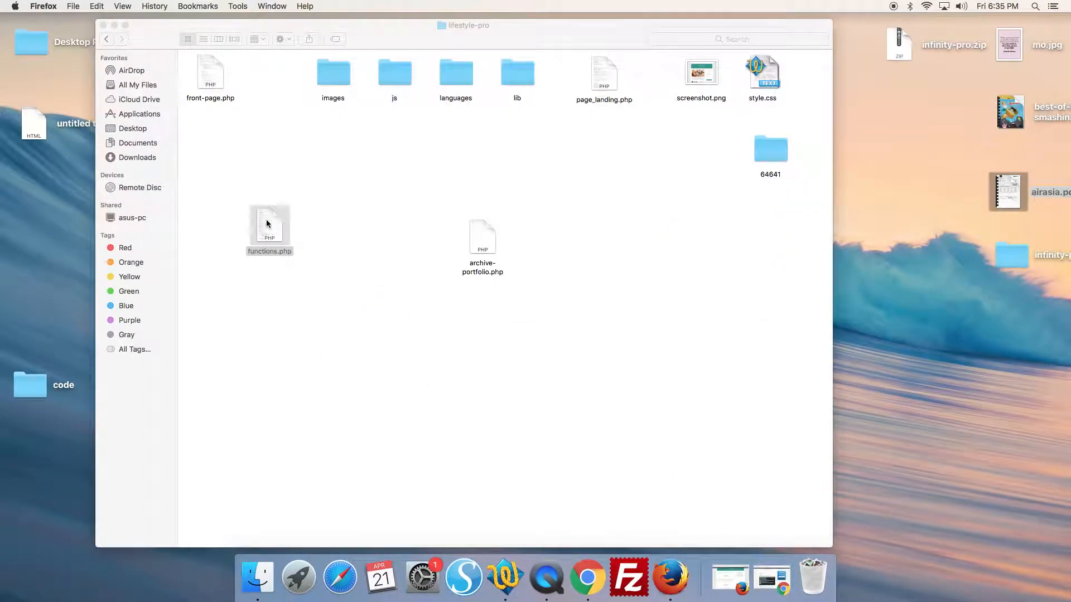
double_click(269, 223)
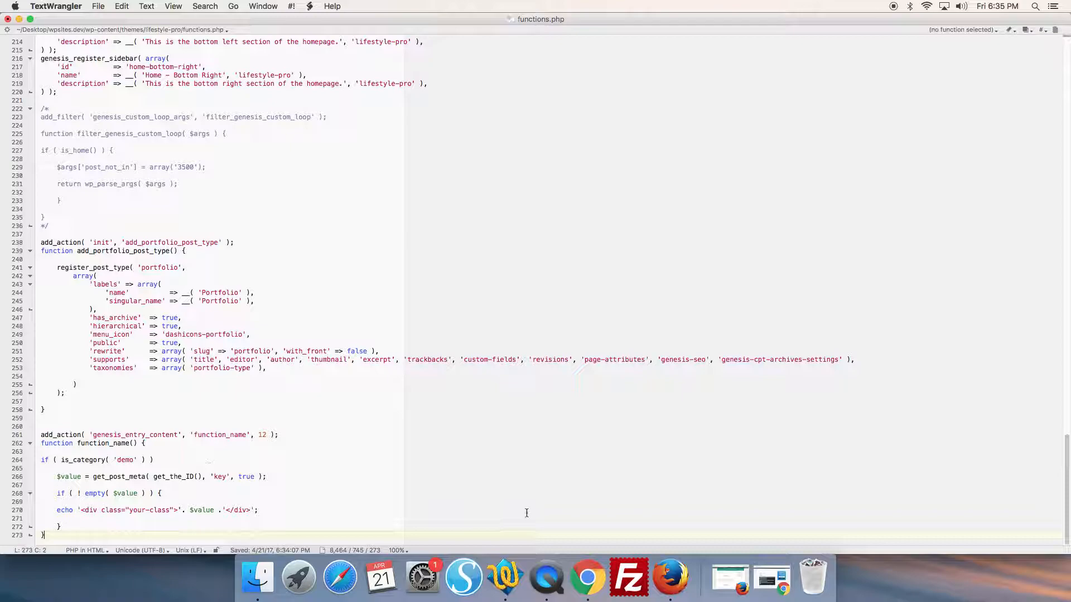
click(605, 576)
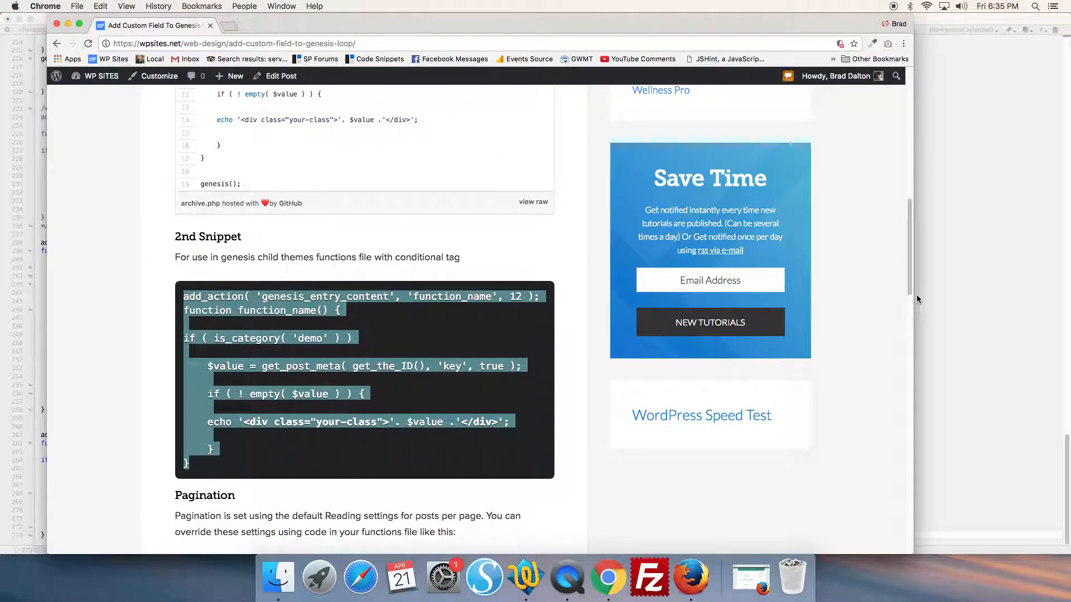
scroll(down, 3)
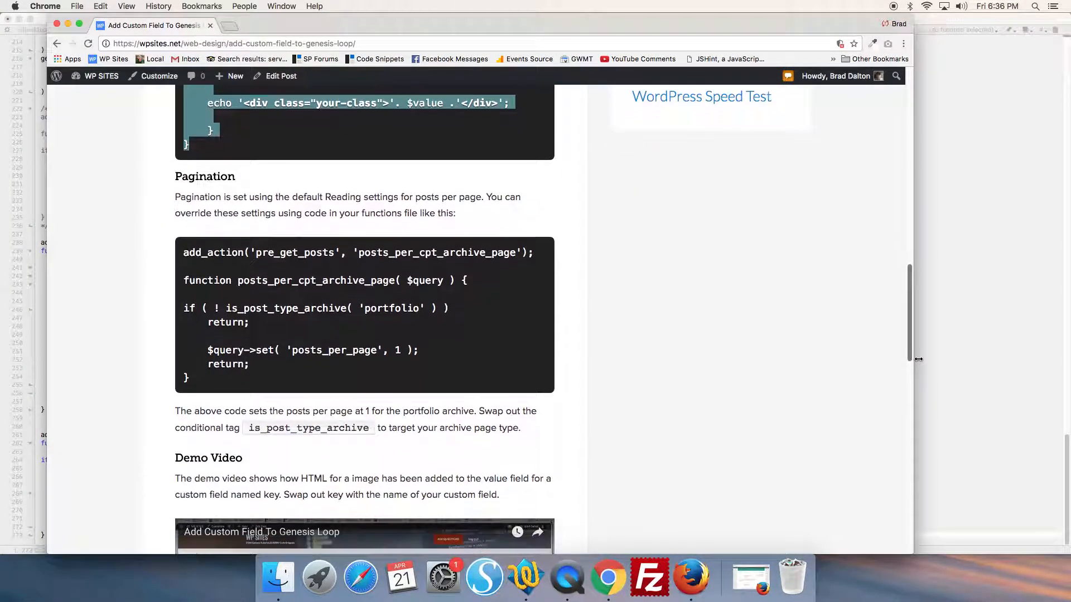
scroll(down, 3)
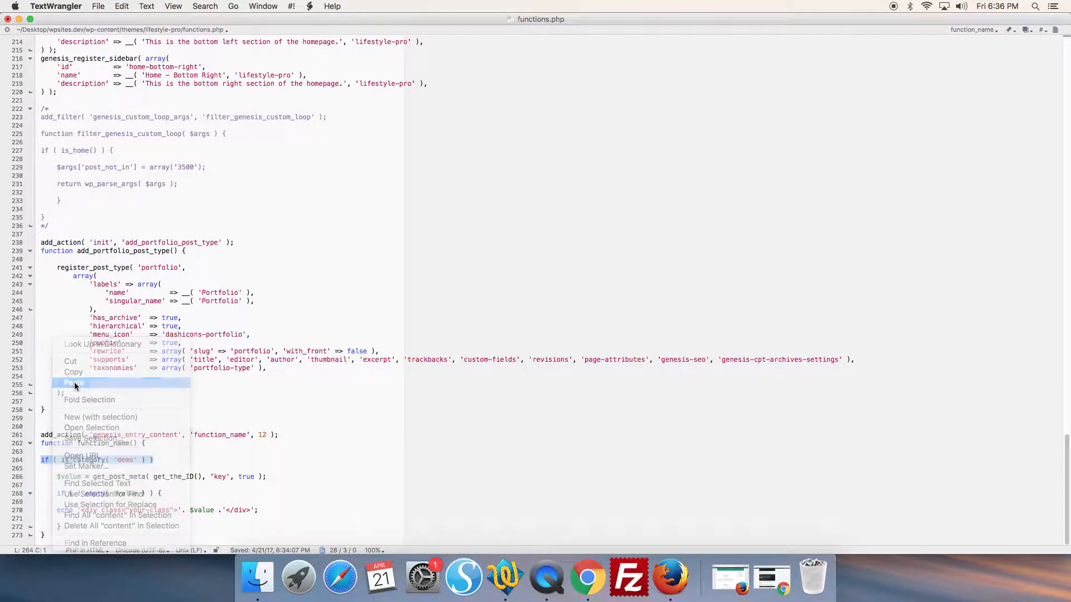
- Swap the is_category line for the portfolio archive check, save functions.php, and go to Firefox
click(74, 383)
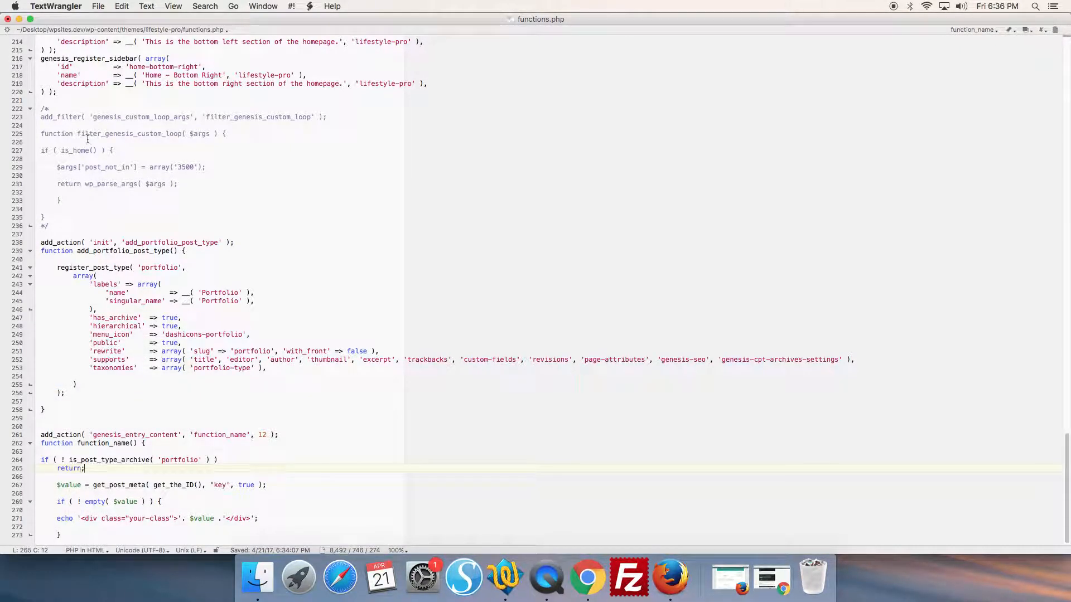
click(98, 6)
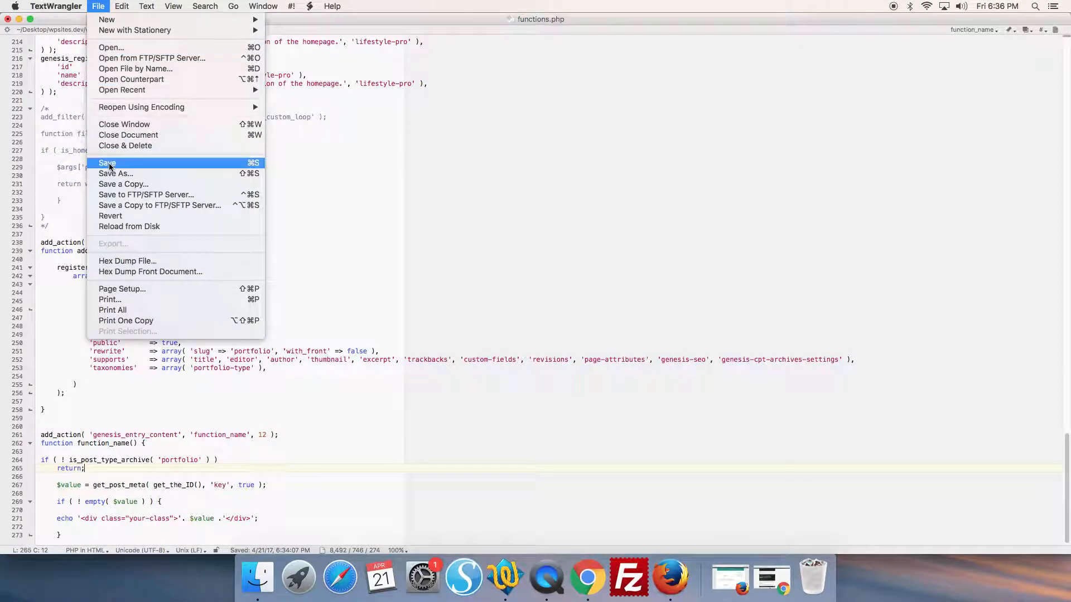
click(107, 163)
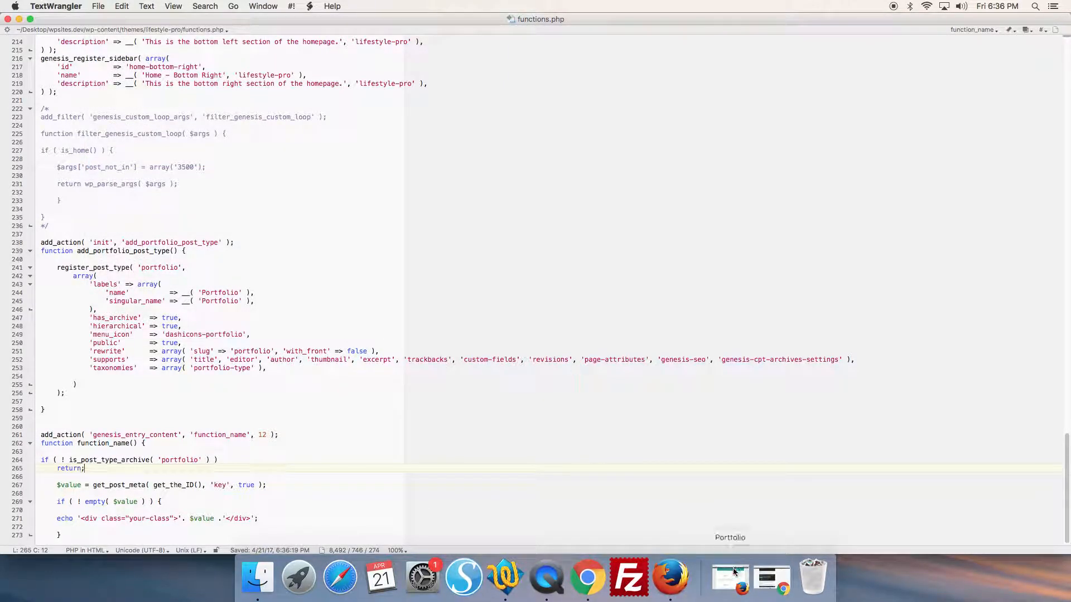
click(669, 576)
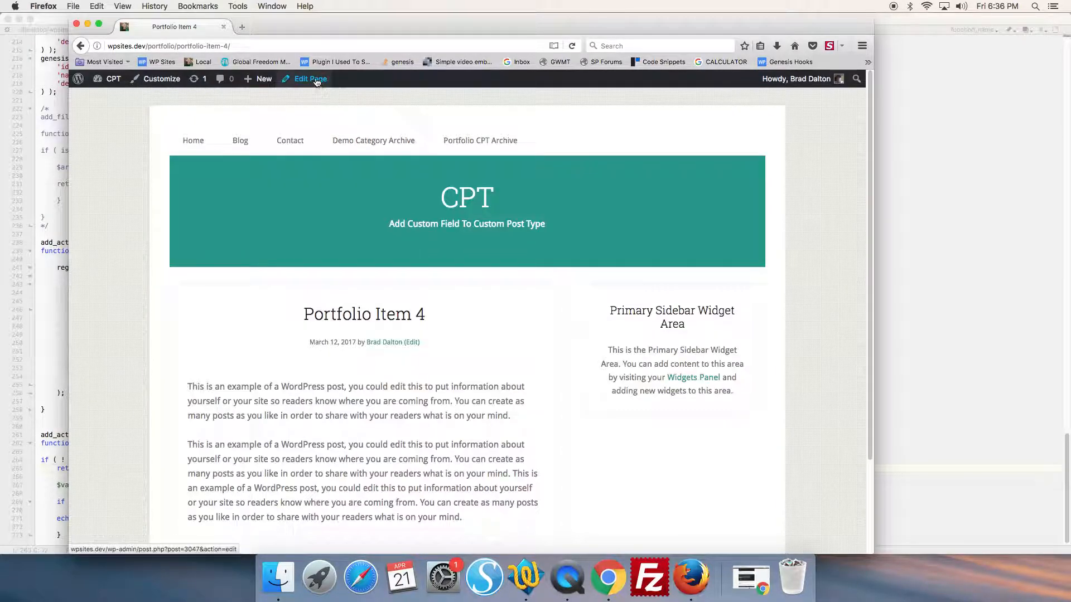
- Check Portfolio Item 4's custom field named key on its edit screen, then return to the home page
click(309, 78)
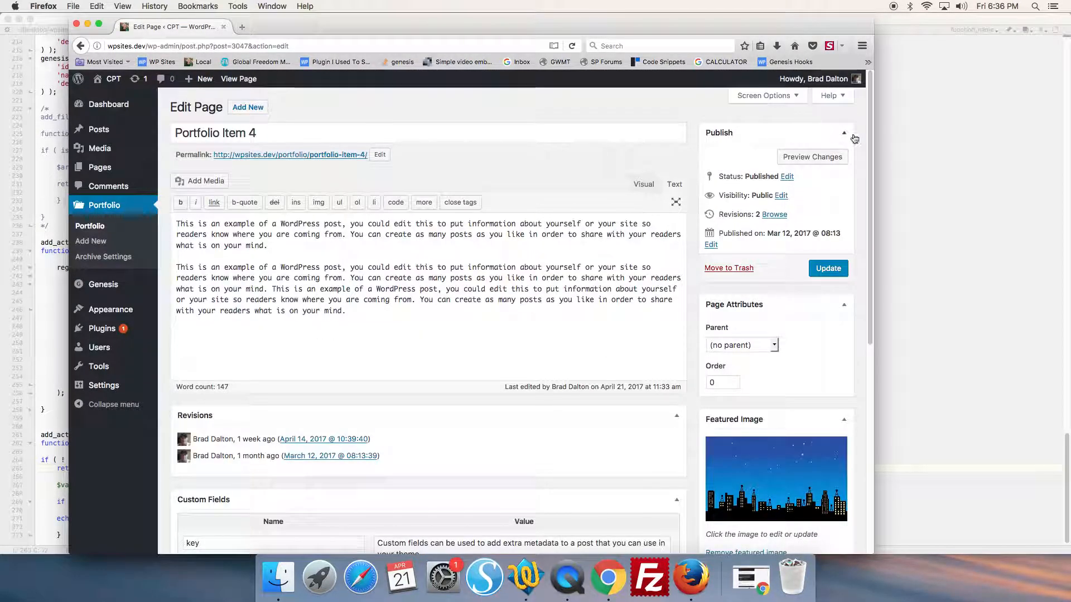
scroll(down, 3)
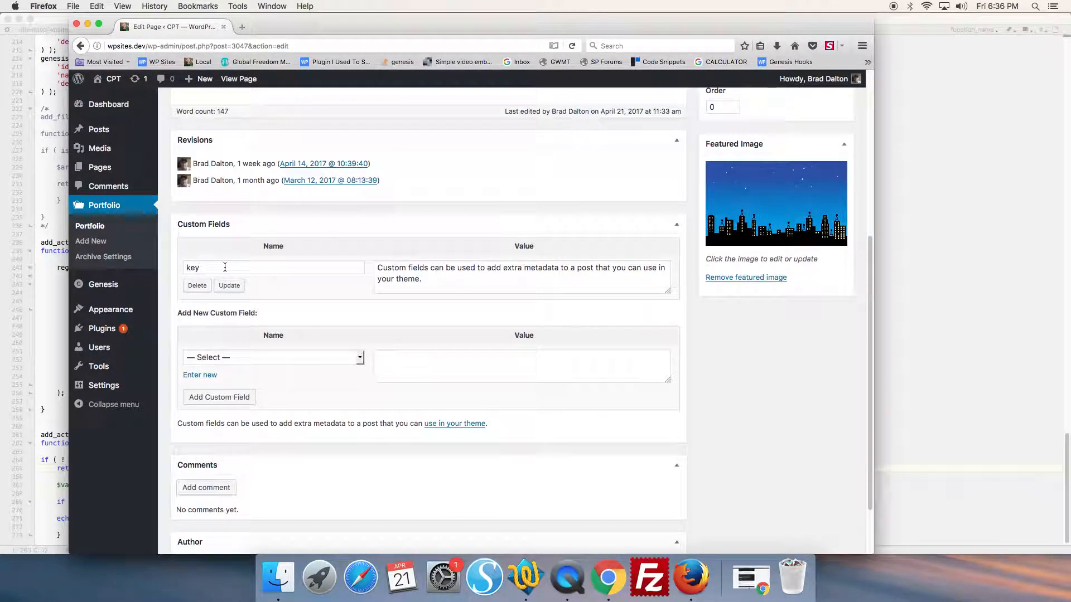
triple_click(521, 274)
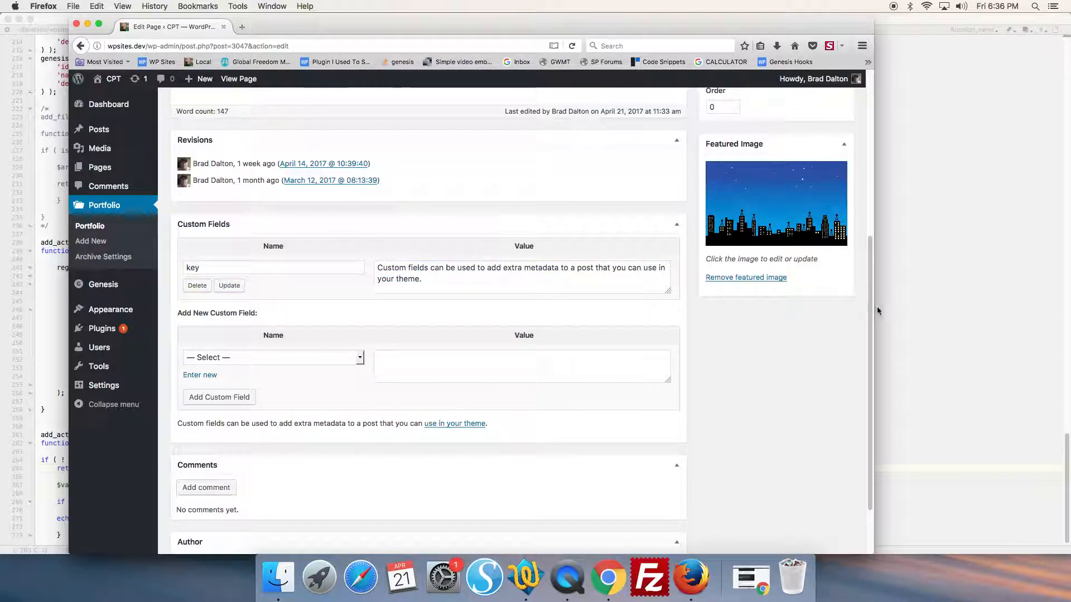
scroll(up, 3)
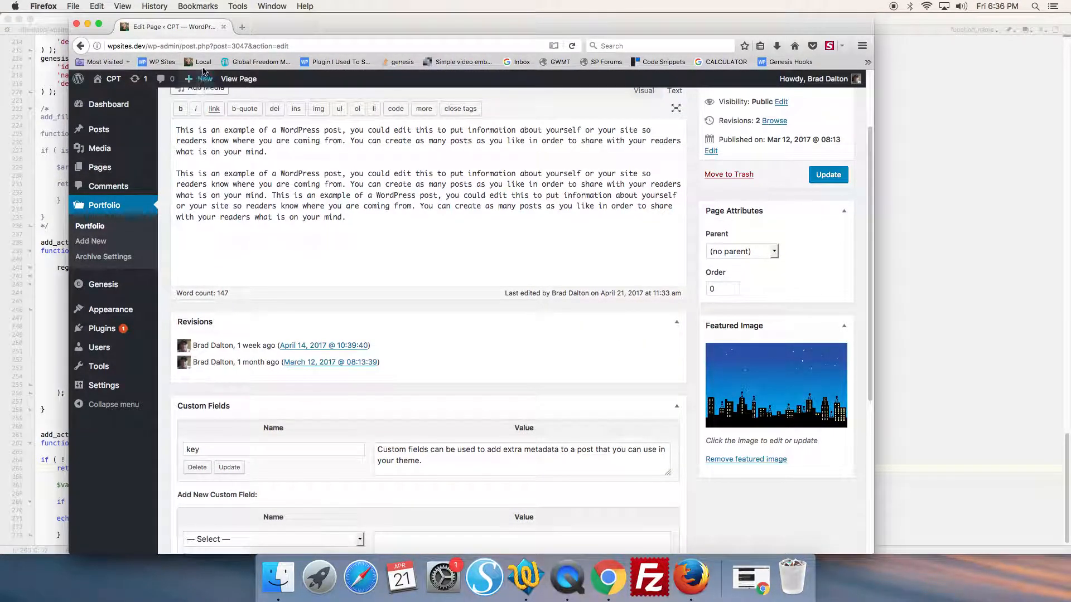
click(239, 78)
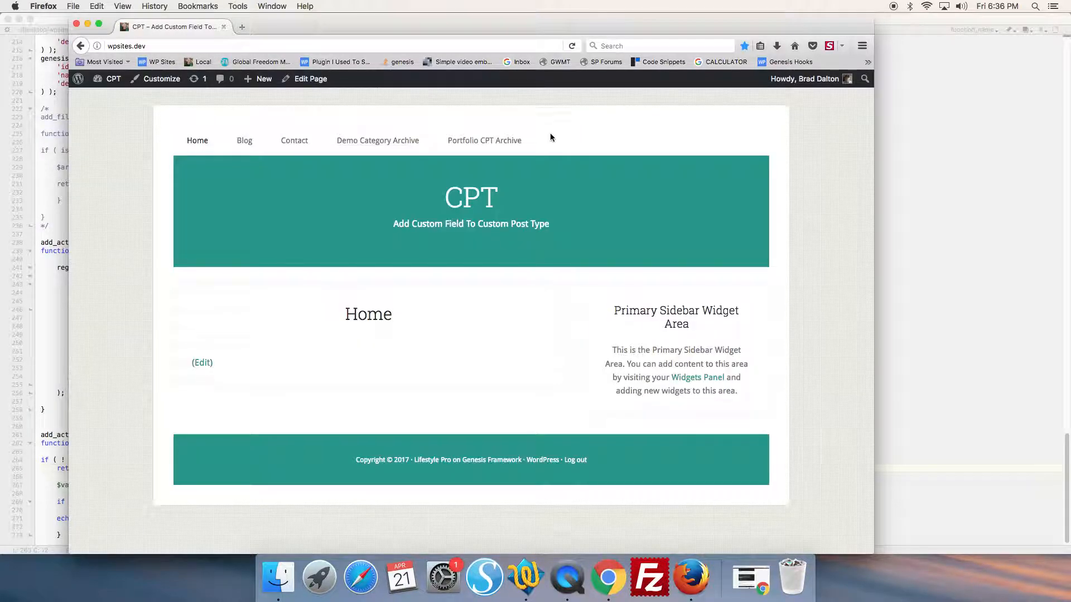
- View the Portfolio archive and highlight the custom field text under Portfolio Item 4
click(484, 141)
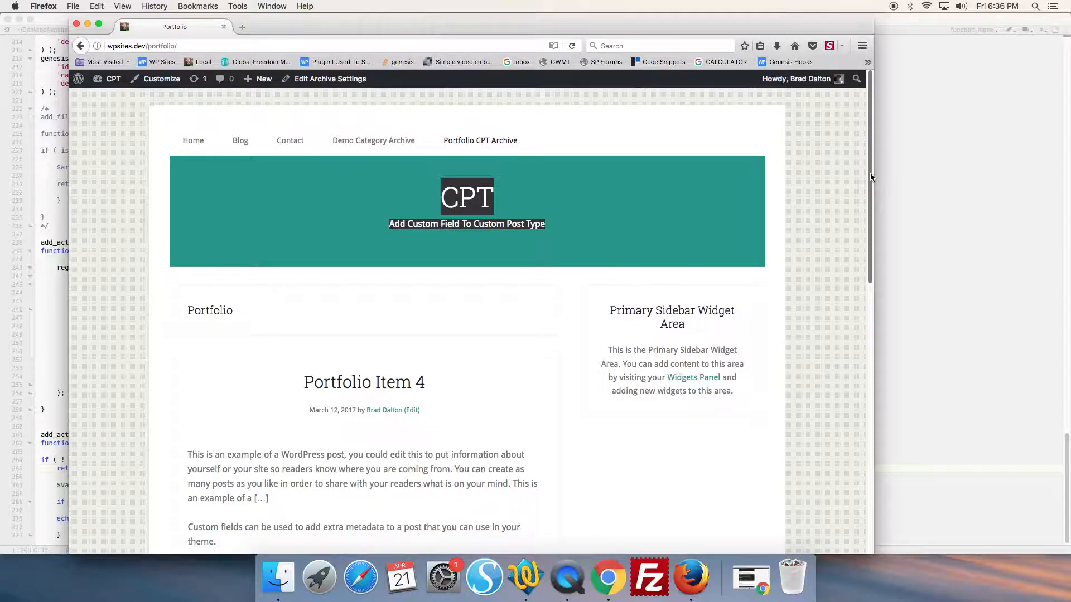
scroll(down, 3)
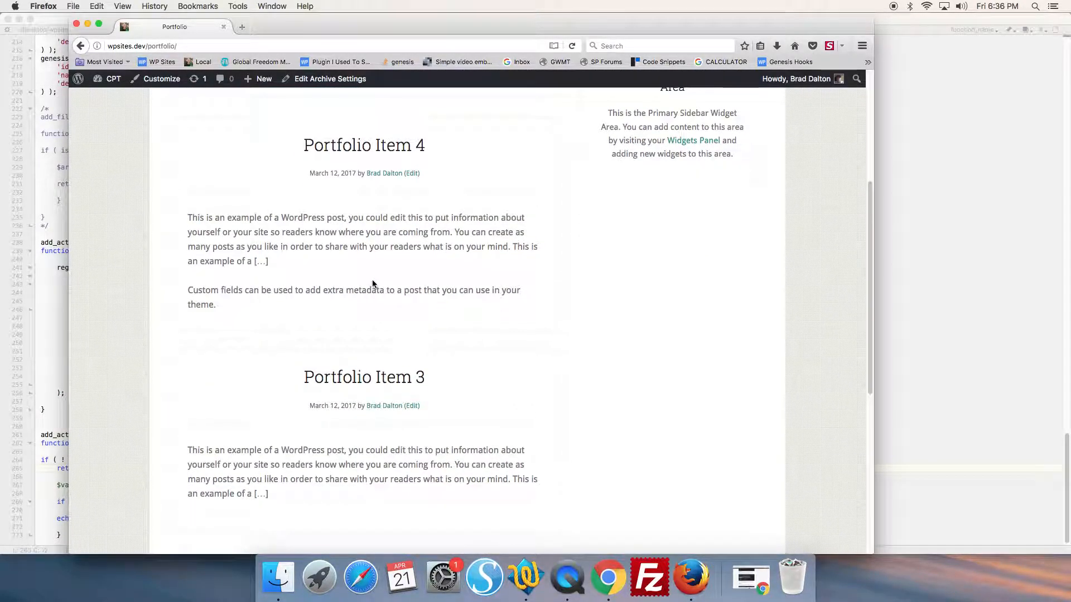
triple_click(354, 297)
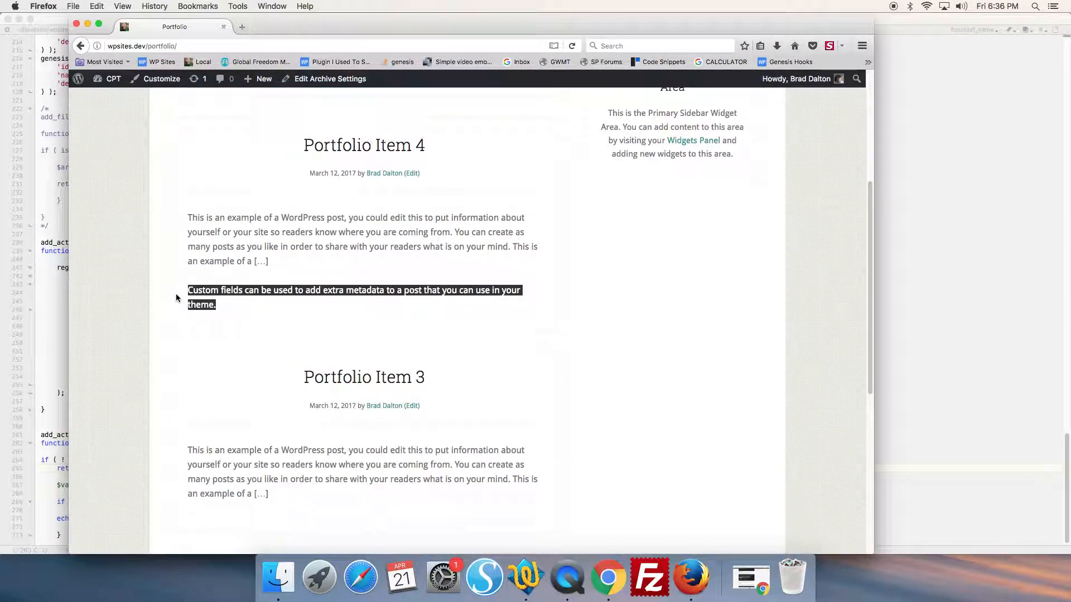
click(238, 307)
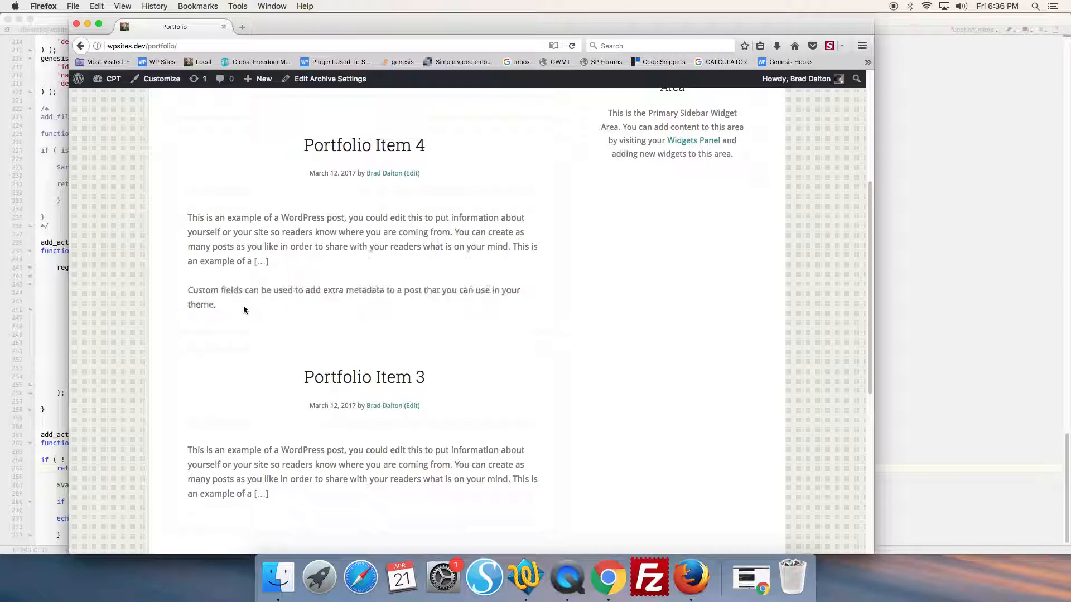
mouse_move(838, 134)
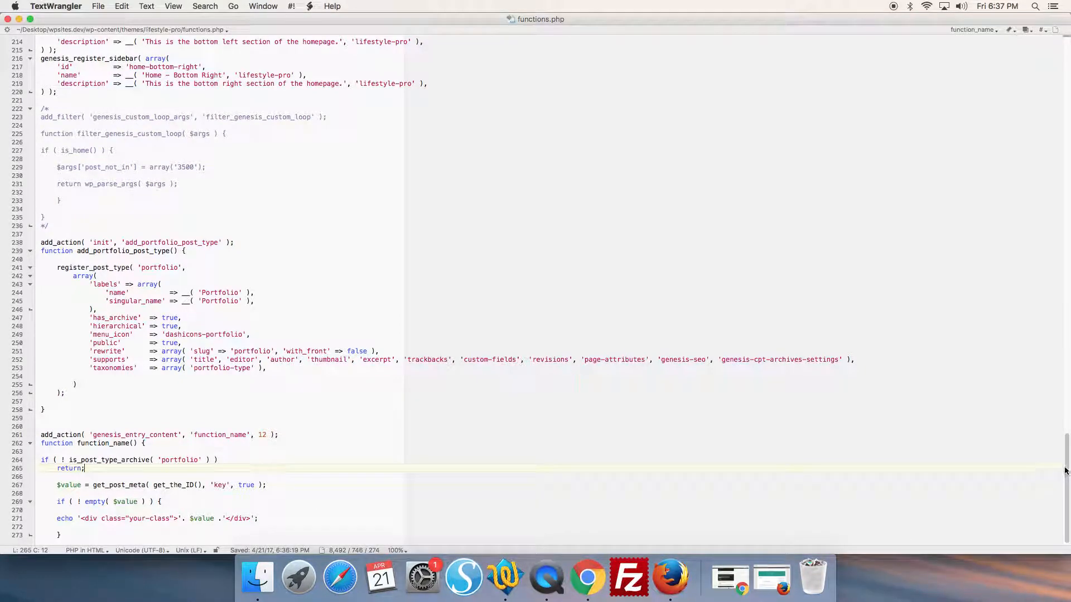
- Inspect the portfolio custom-field function's closing brace at the end of functions.php
scroll(down, 3)
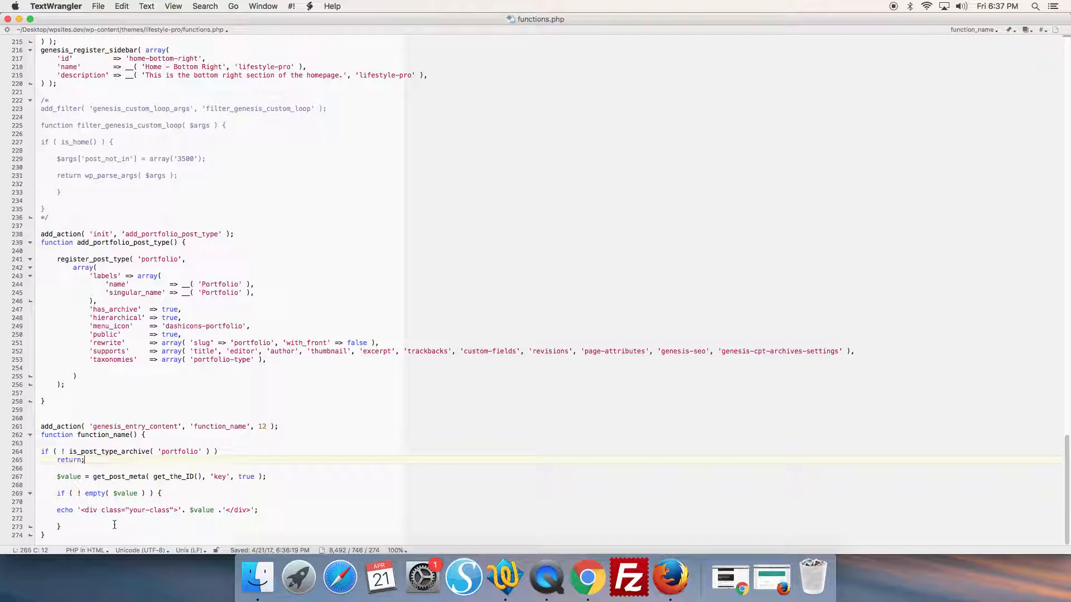
click(55, 526)
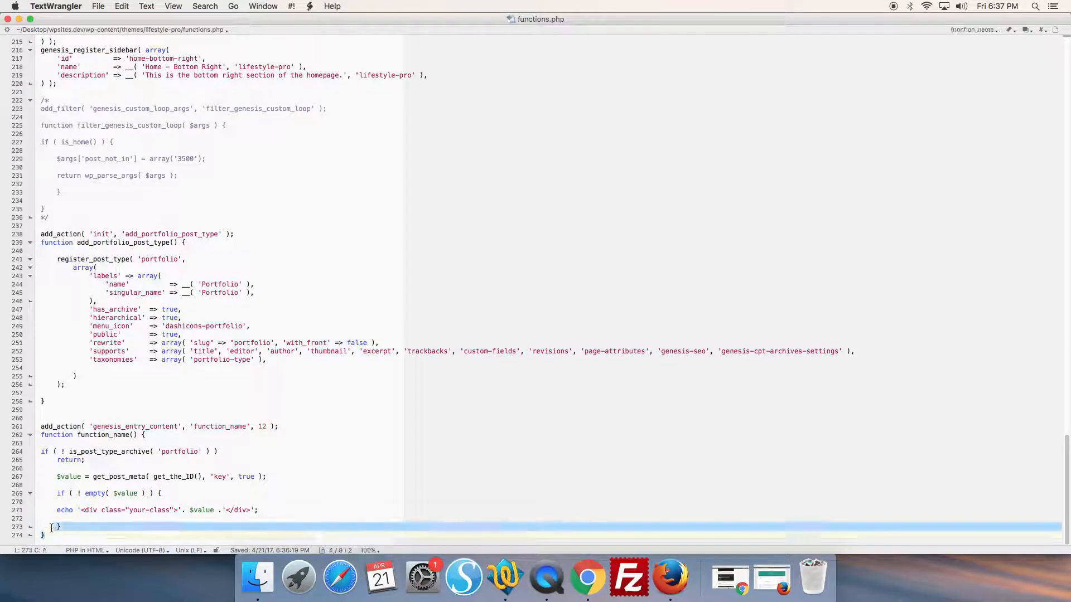
right_click(125, 460)
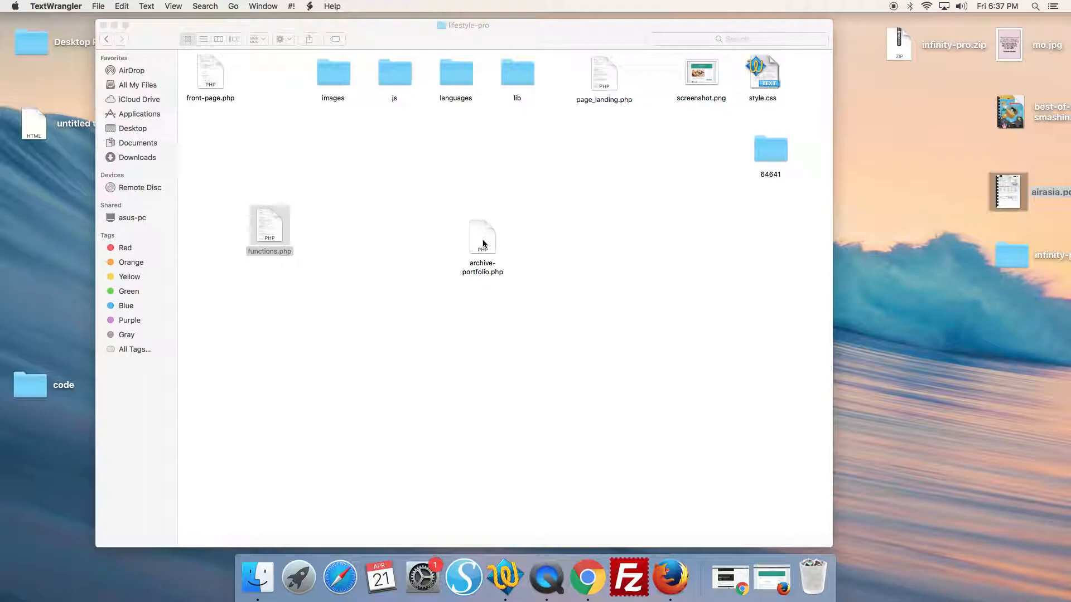
- Delete the extra blank line in archive-portfolio.php's custom-field function and save on closing
double_click(482, 239)
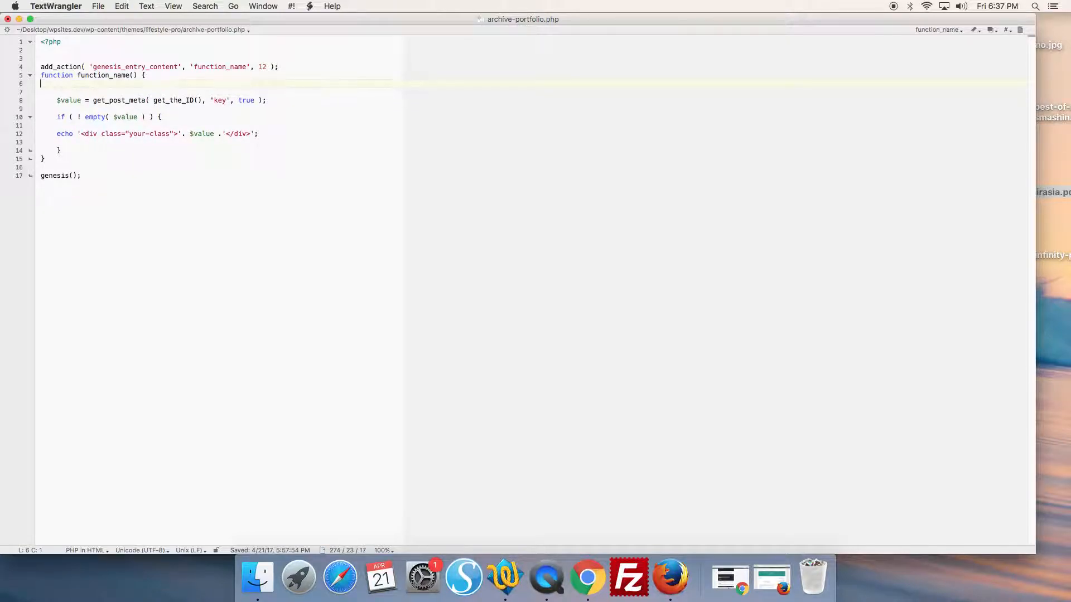
key(backspace)
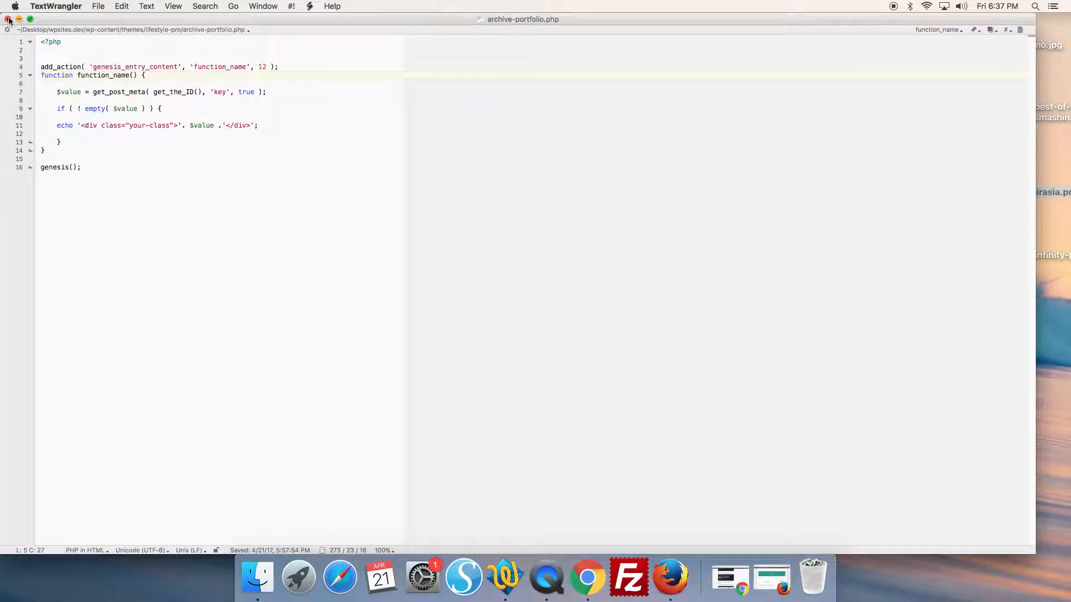
click(10, 19)
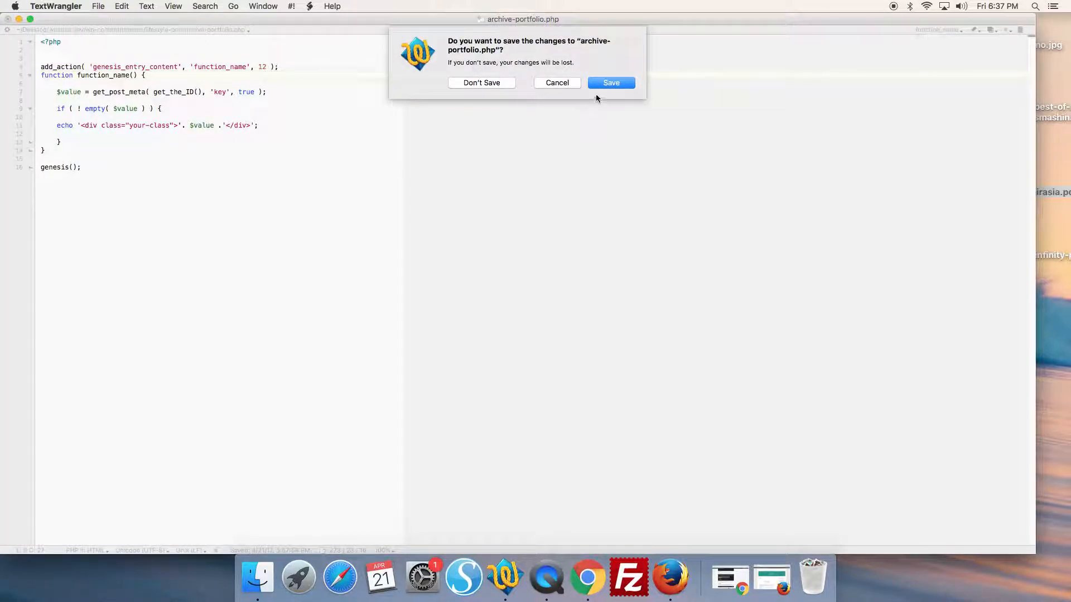
click(482, 83)
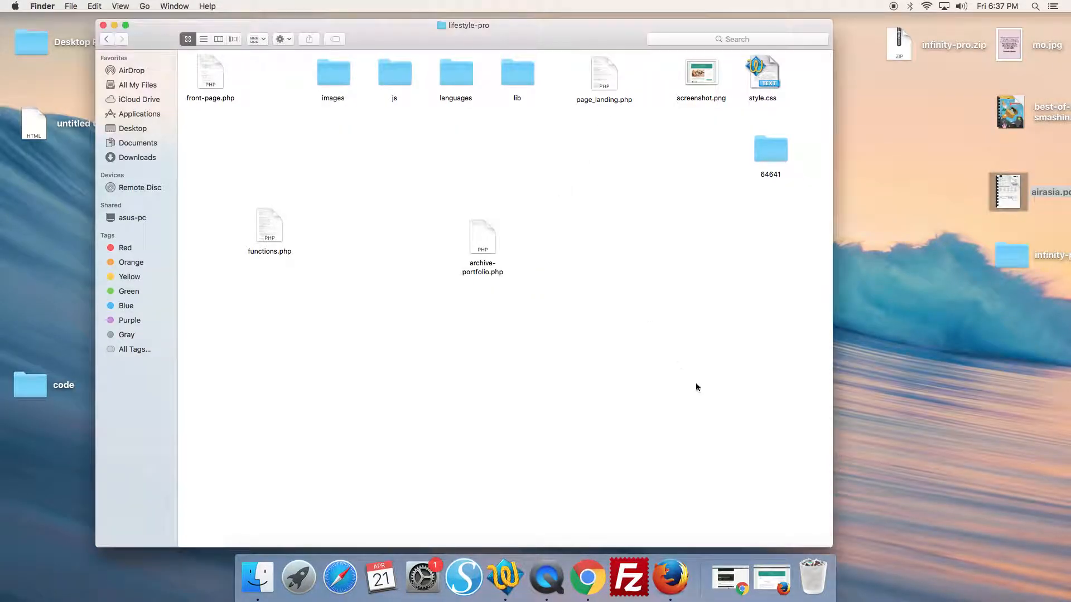
- Browse page two of the portfolio archive for Item 1's custom field image, then go back to page 1
click(690, 577)
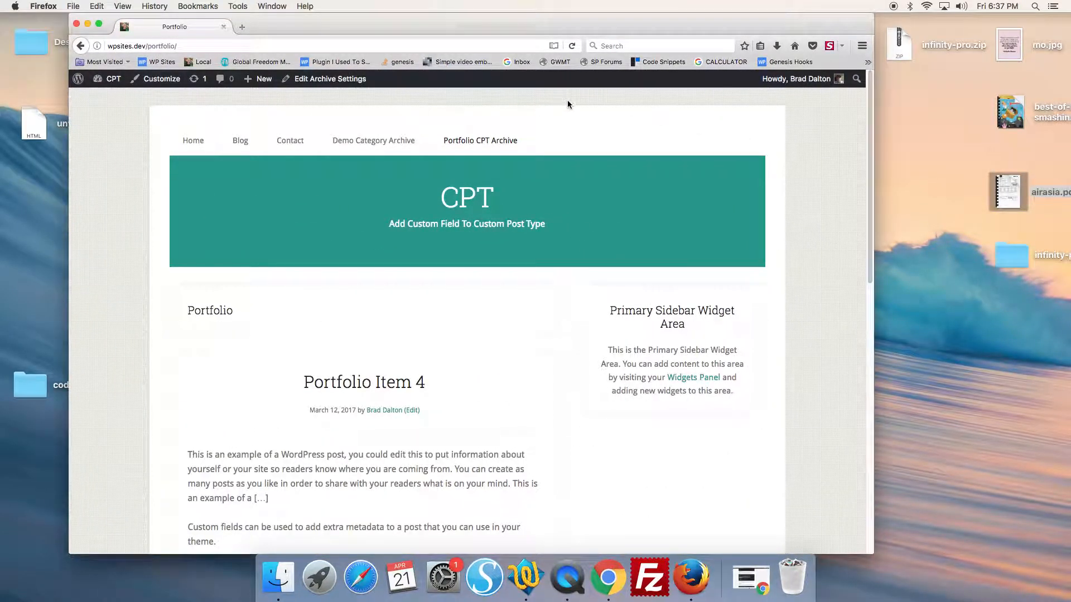
mouse_move(860, 217)
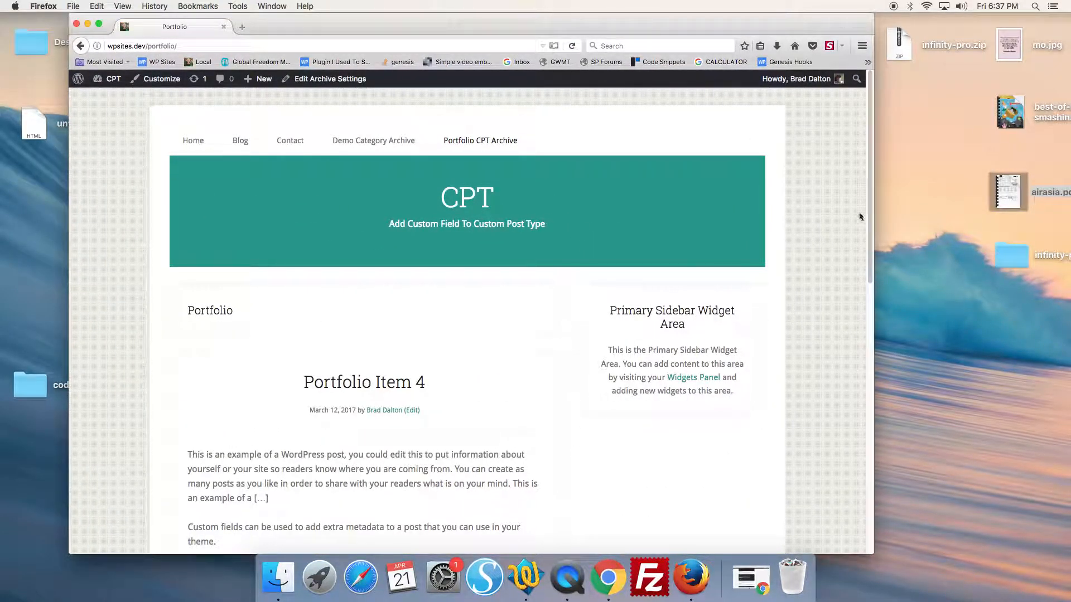
scroll(down, 3)
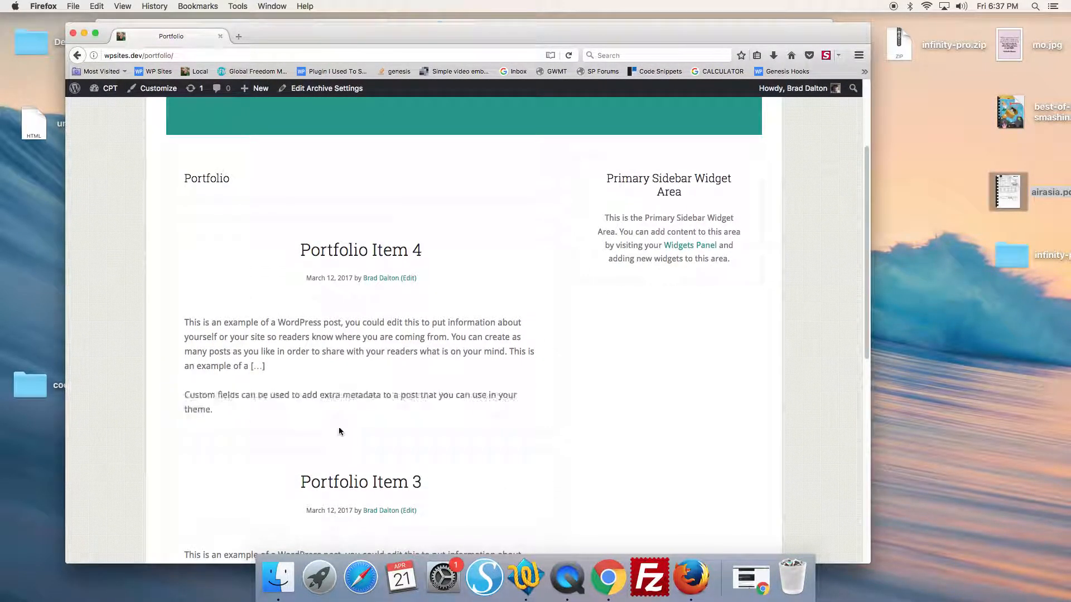
mouse_move(339, 325)
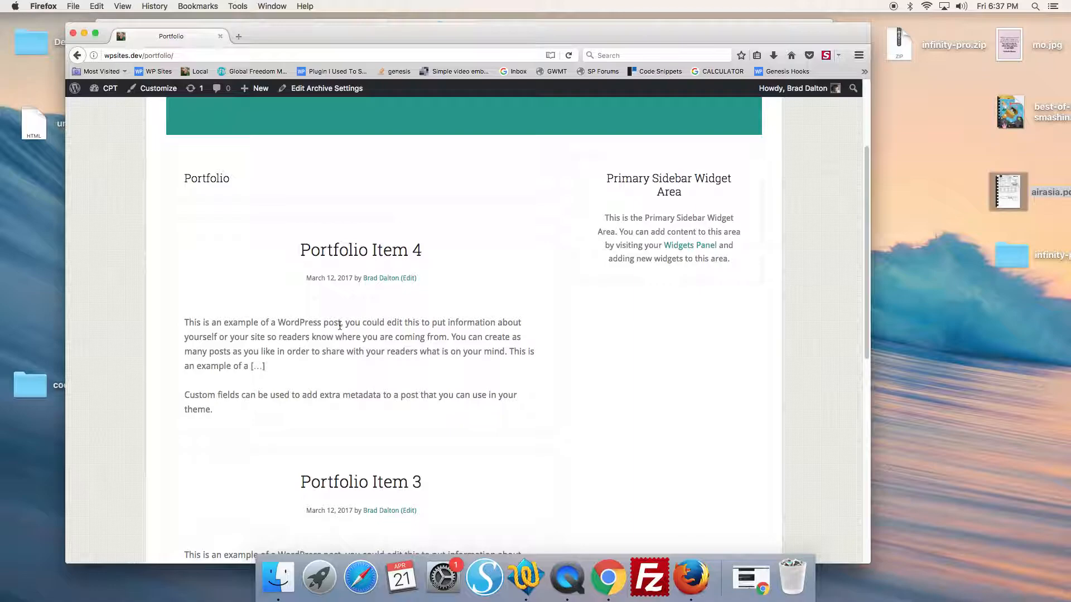
mouse_move(632, 325)
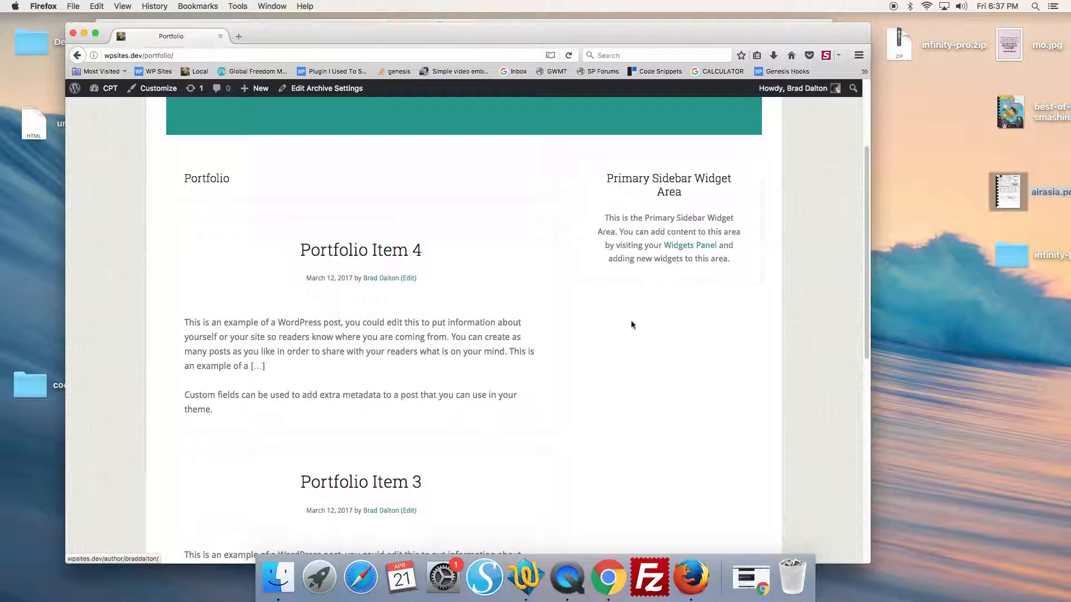
scroll(down, 3)
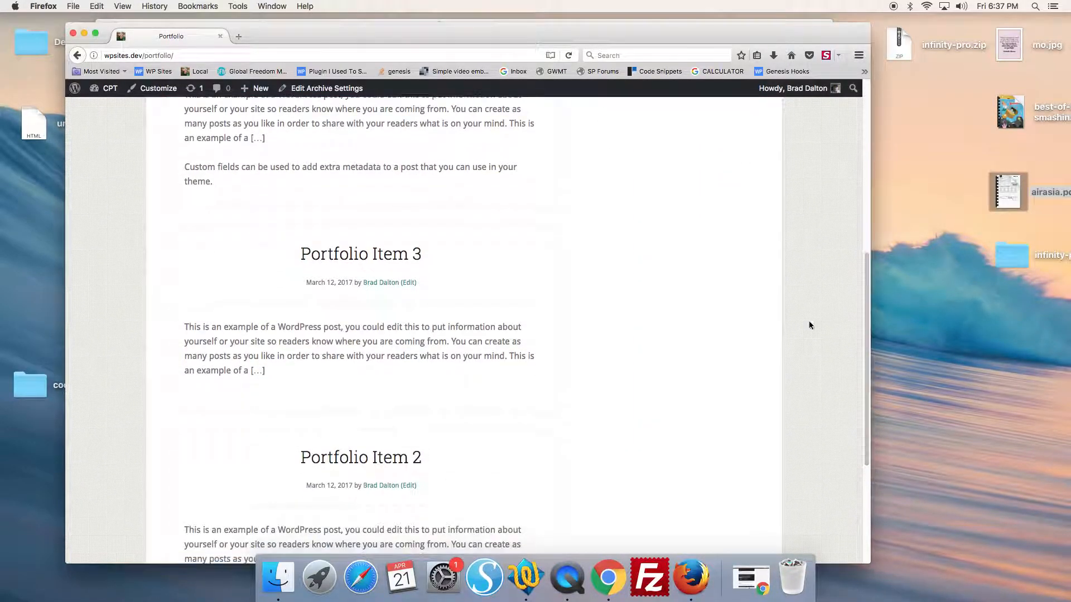
mouse_move(595, 300)
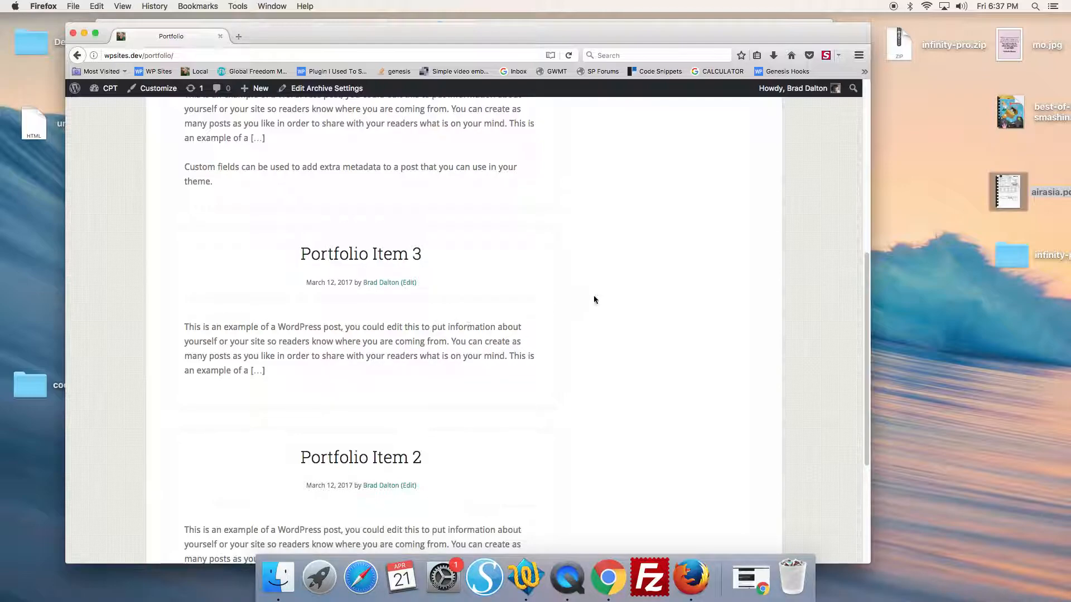
mouse_move(877, 369)
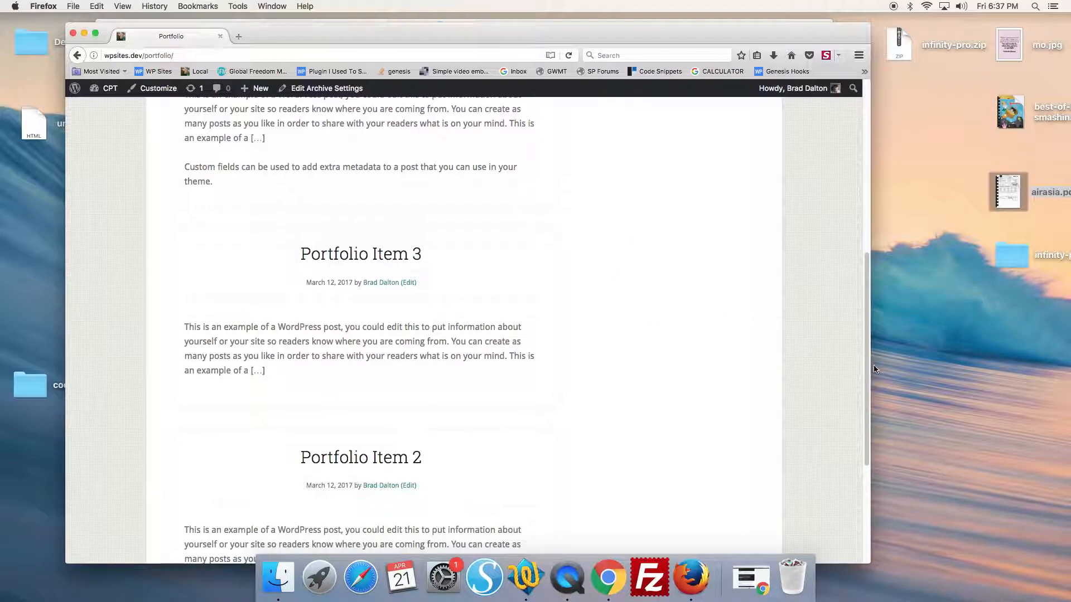
scroll(down, 3)
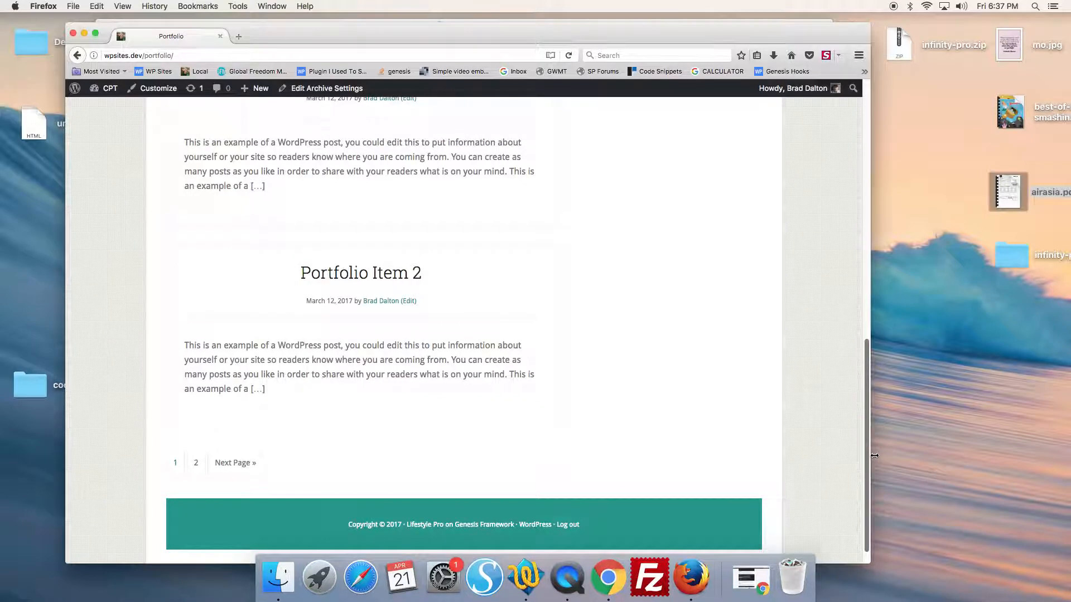
scroll(up, 3)
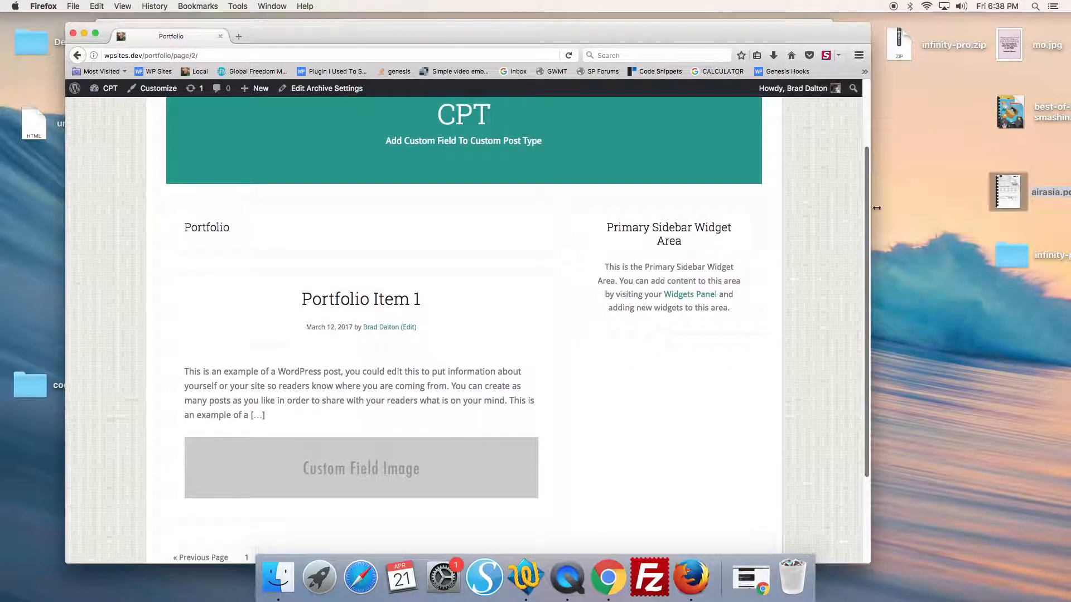
scroll(down, 3)
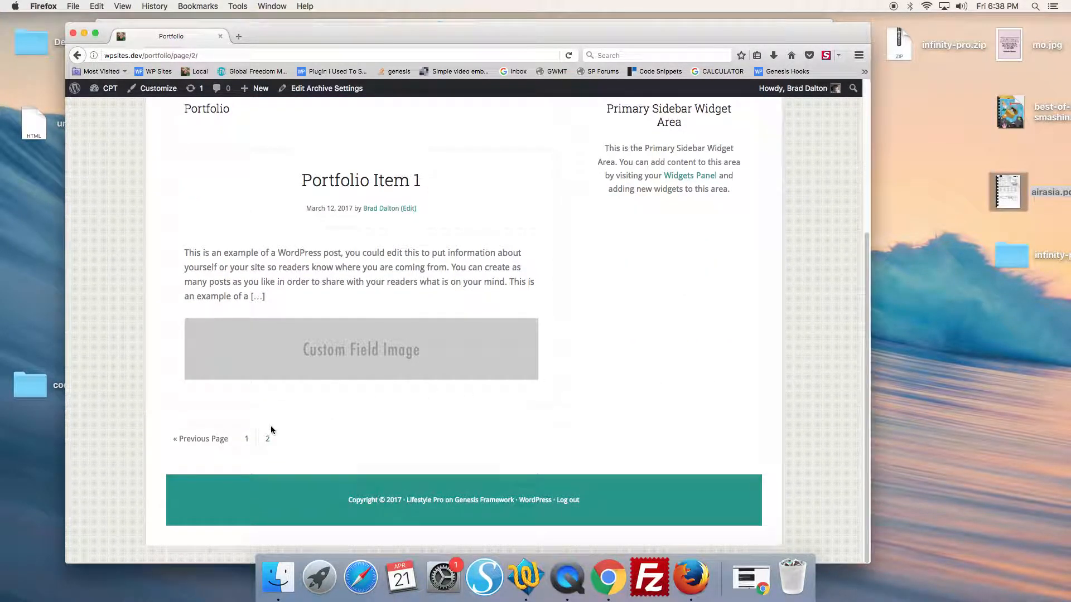
click(245, 438)
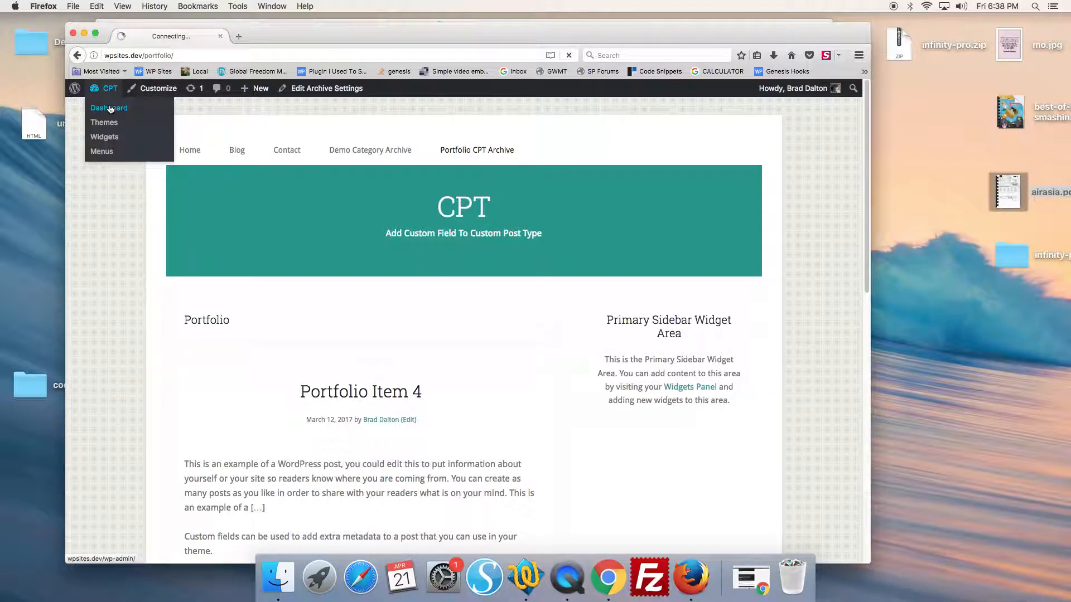
click(108, 107)
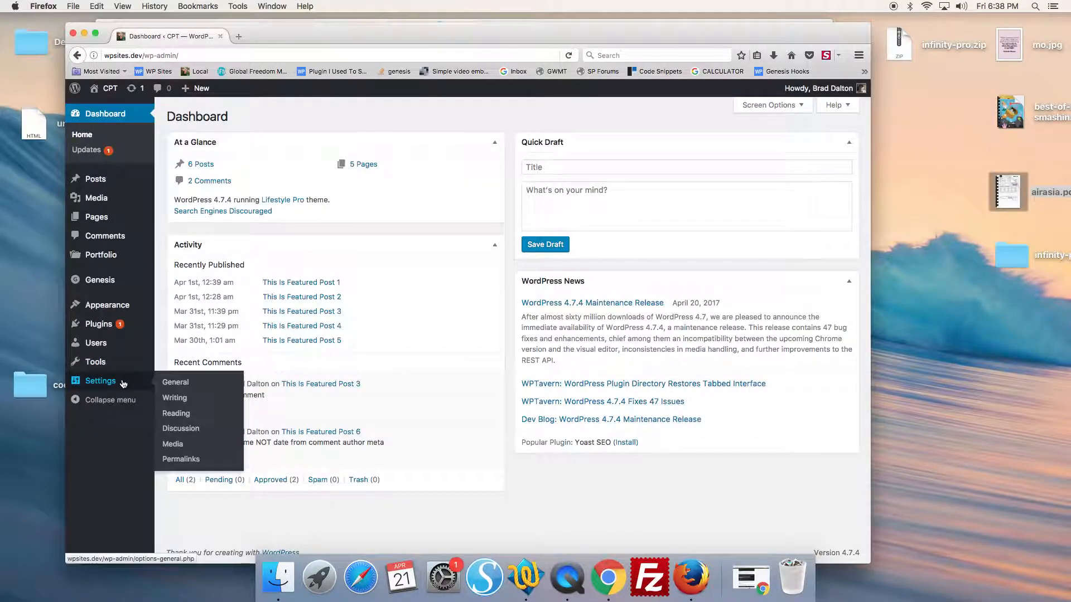
click(175, 412)
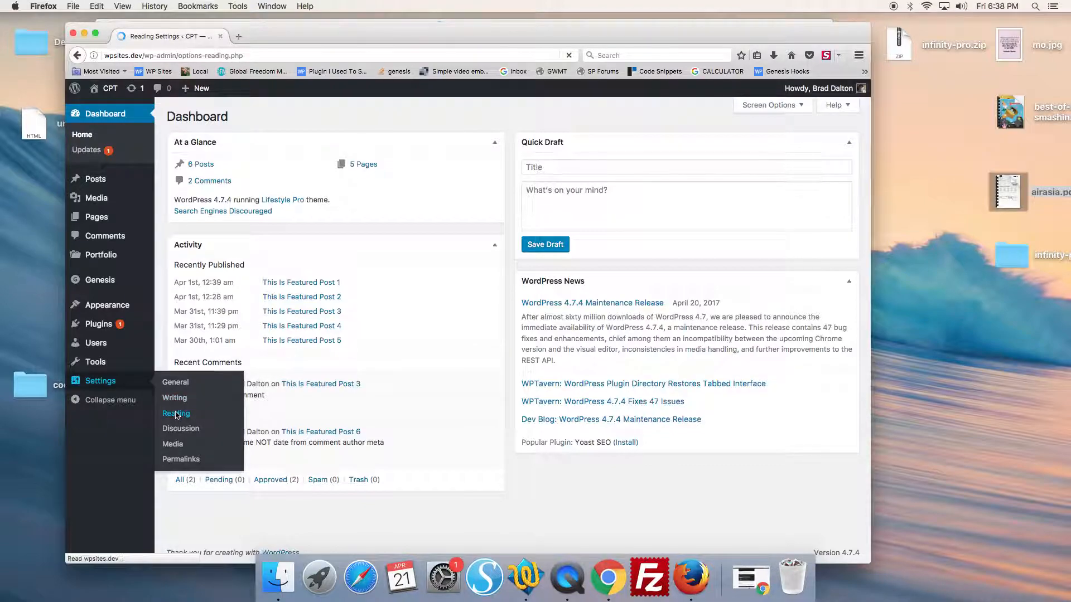
click(175, 412)
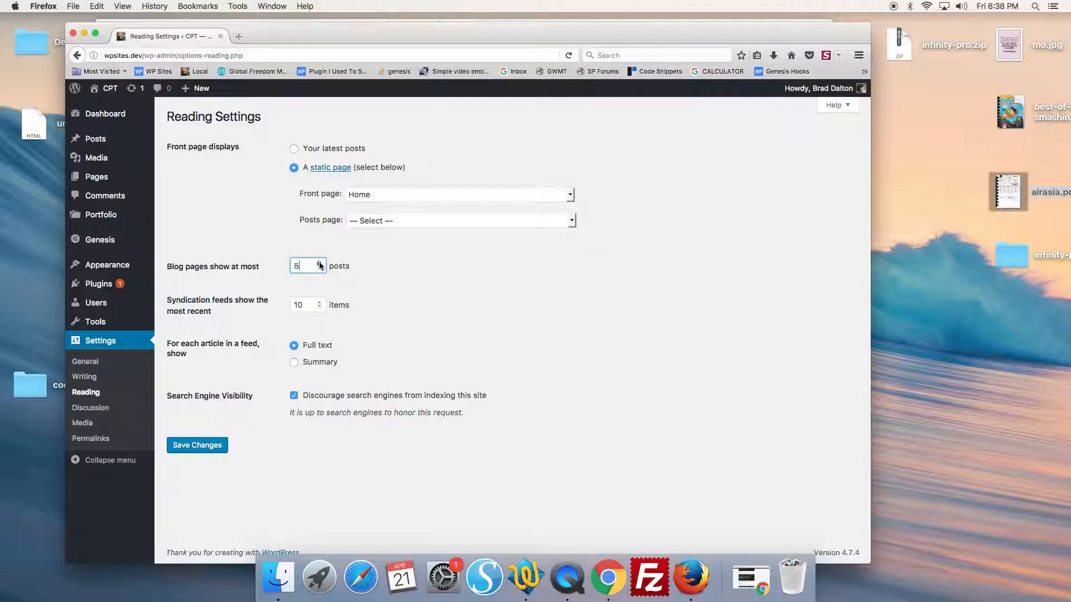
click(197, 445)
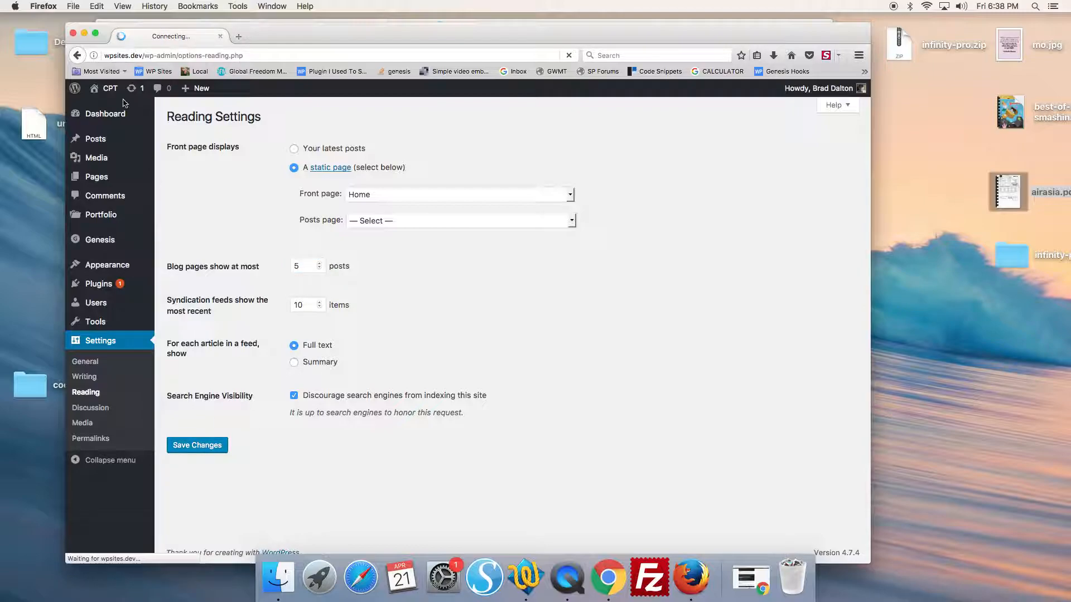
click(196, 445)
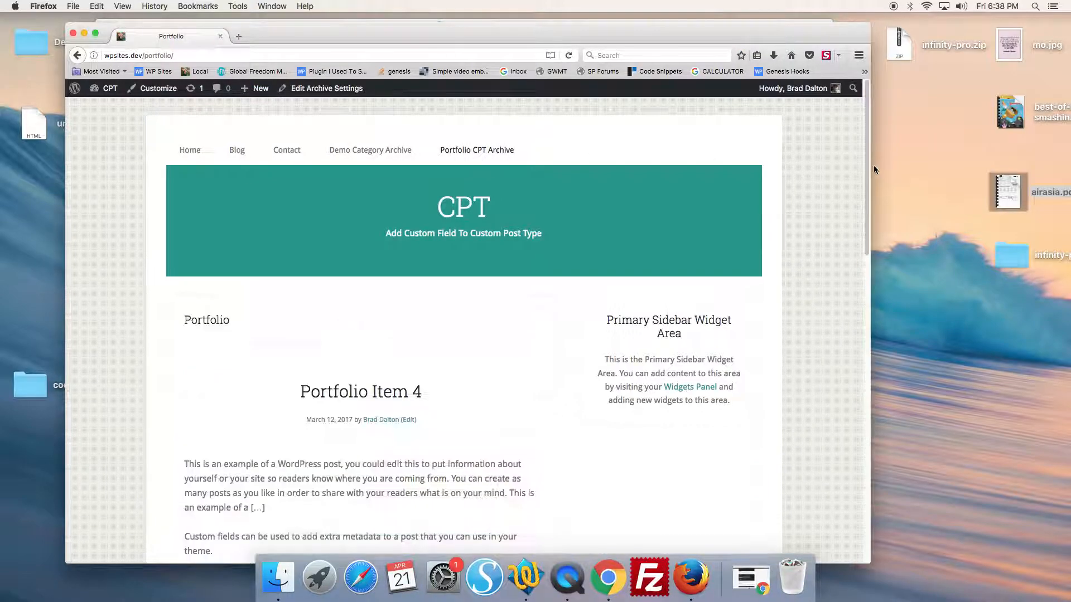
scroll(down, 3)
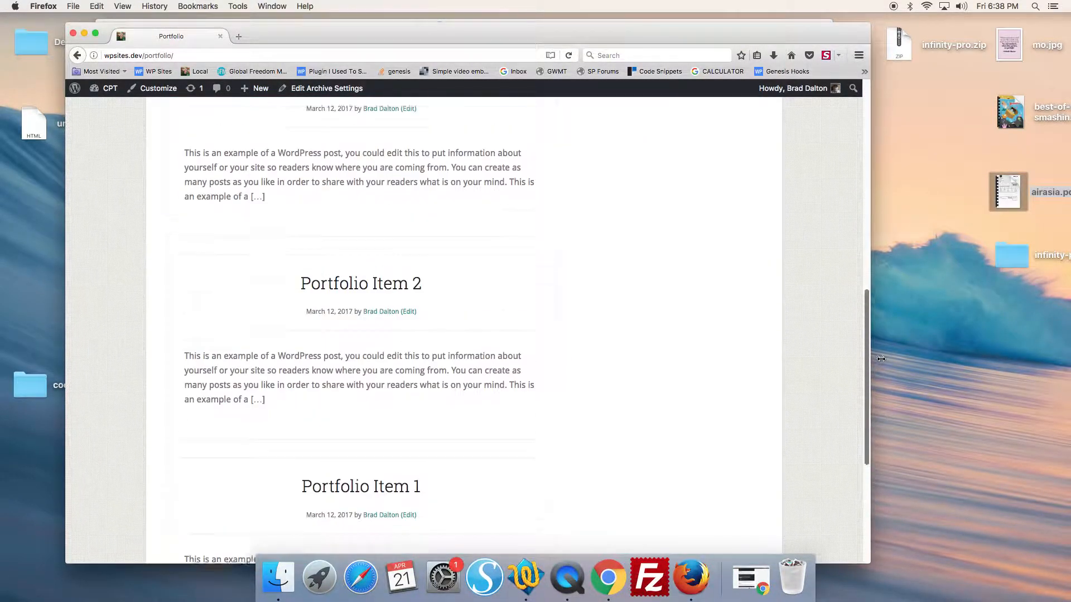
scroll(up, 3)
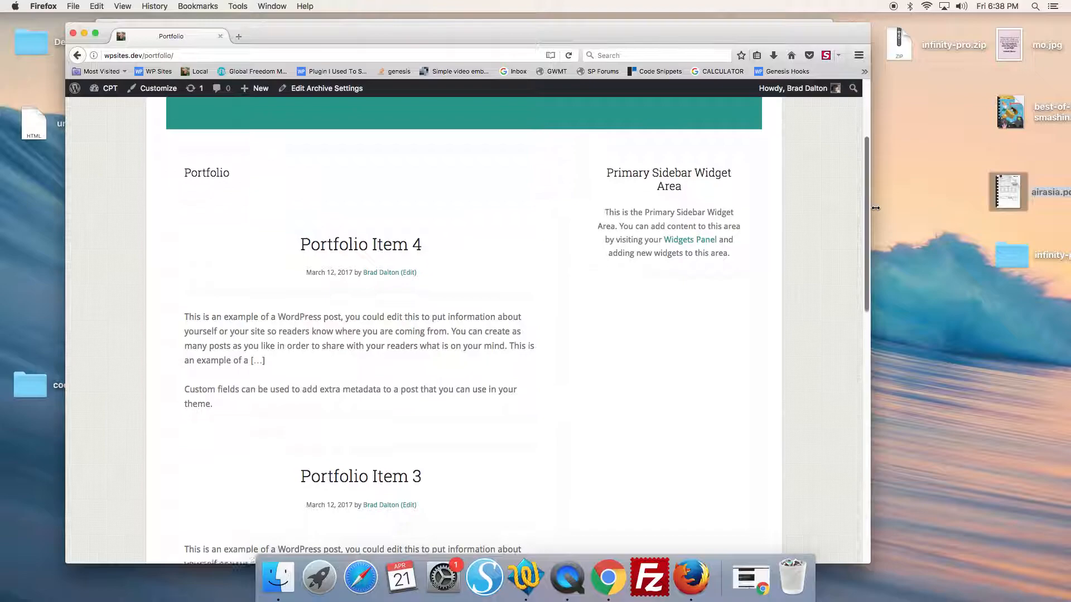
scroll(up, 3)
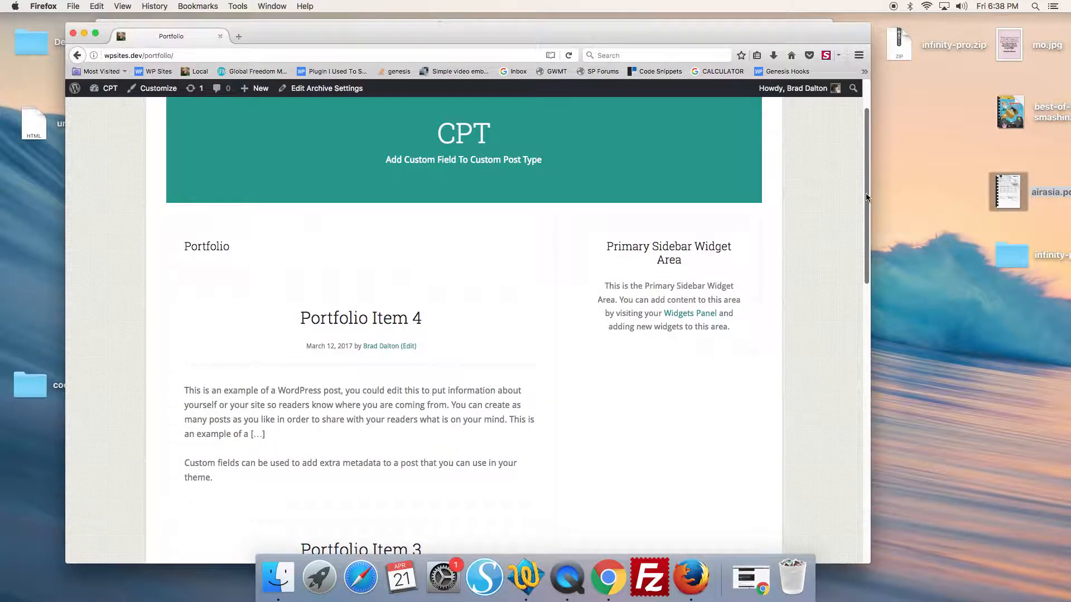
scroll(down, 3)
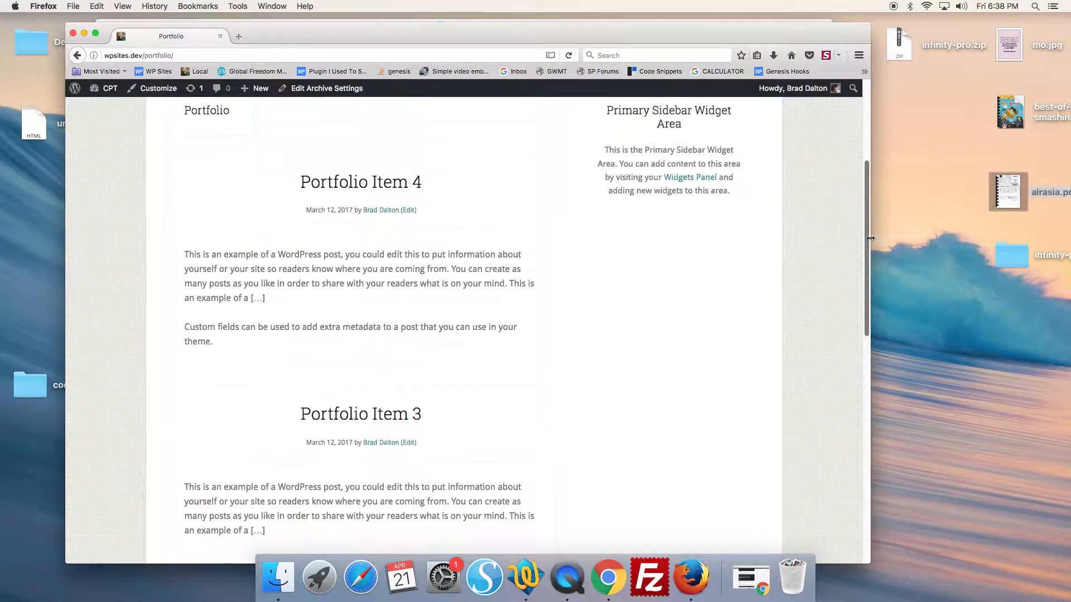
scroll(up, 3)
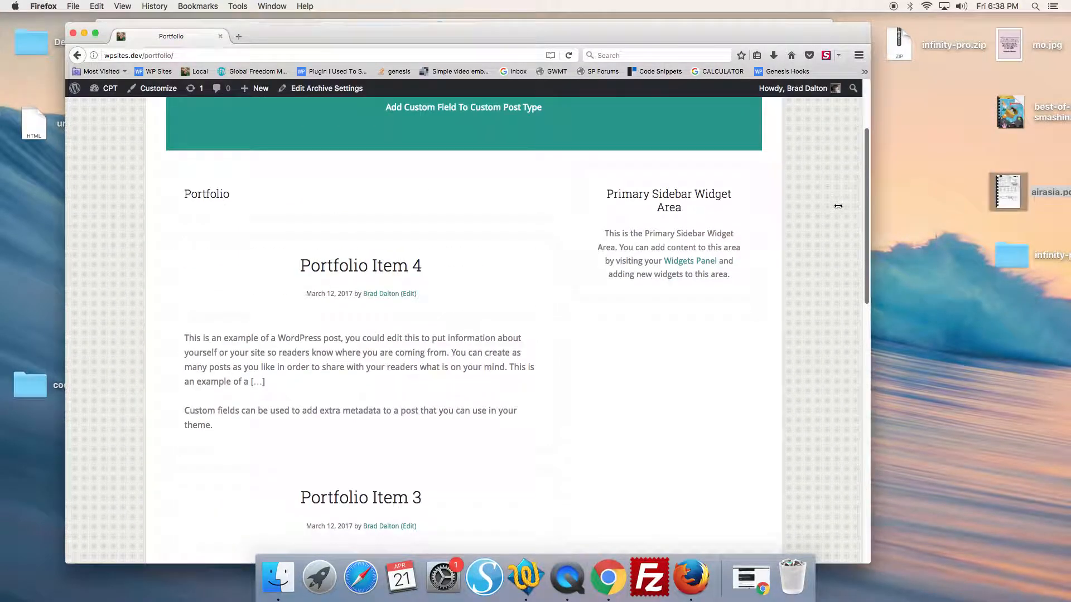
scroll(down, 3)
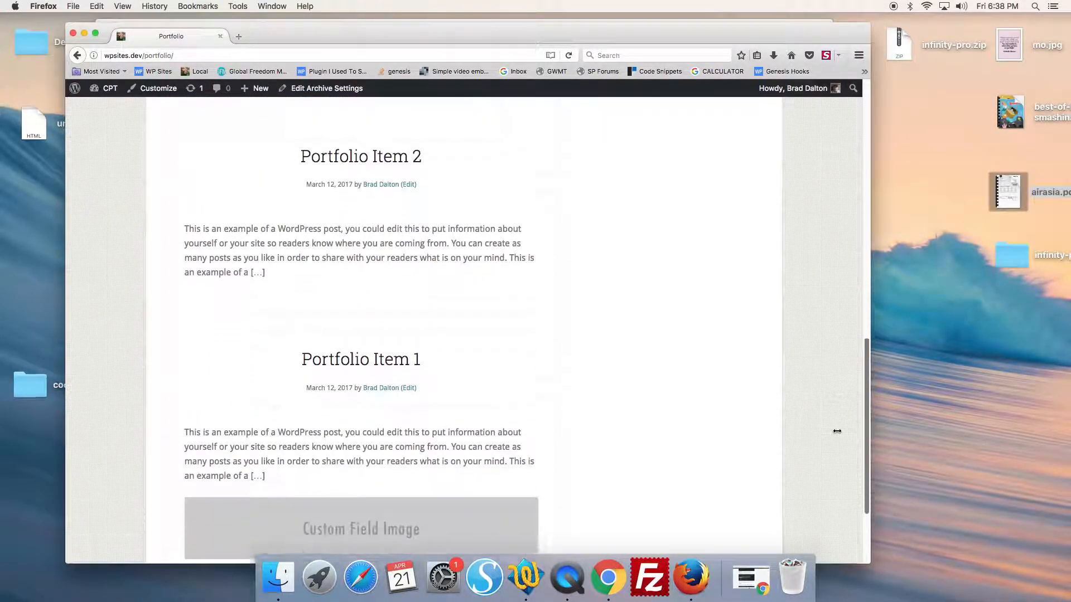
scroll(up, 3)
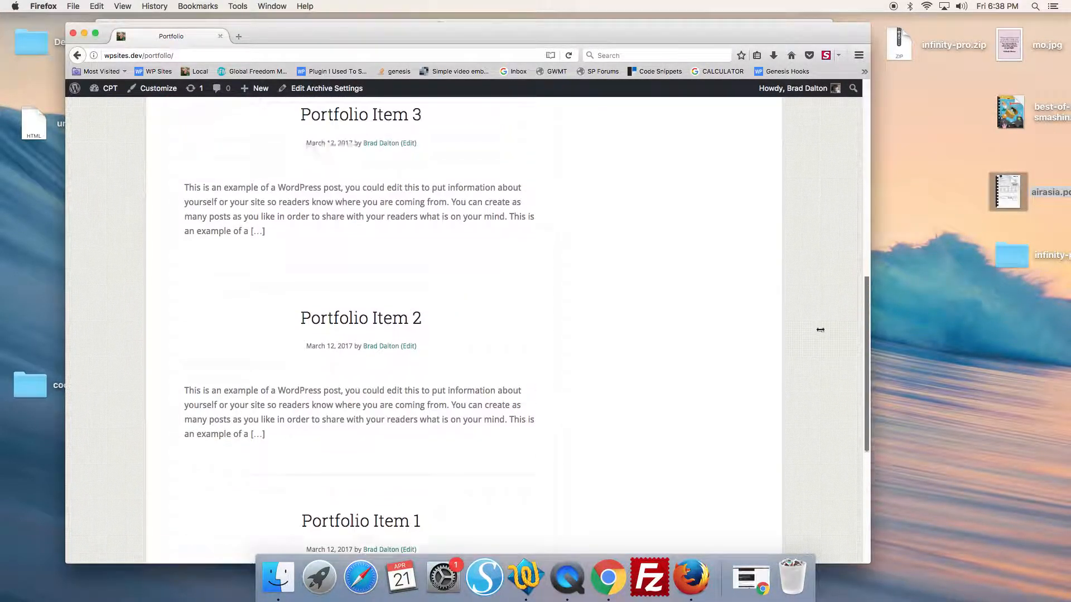
scroll(up, 3)
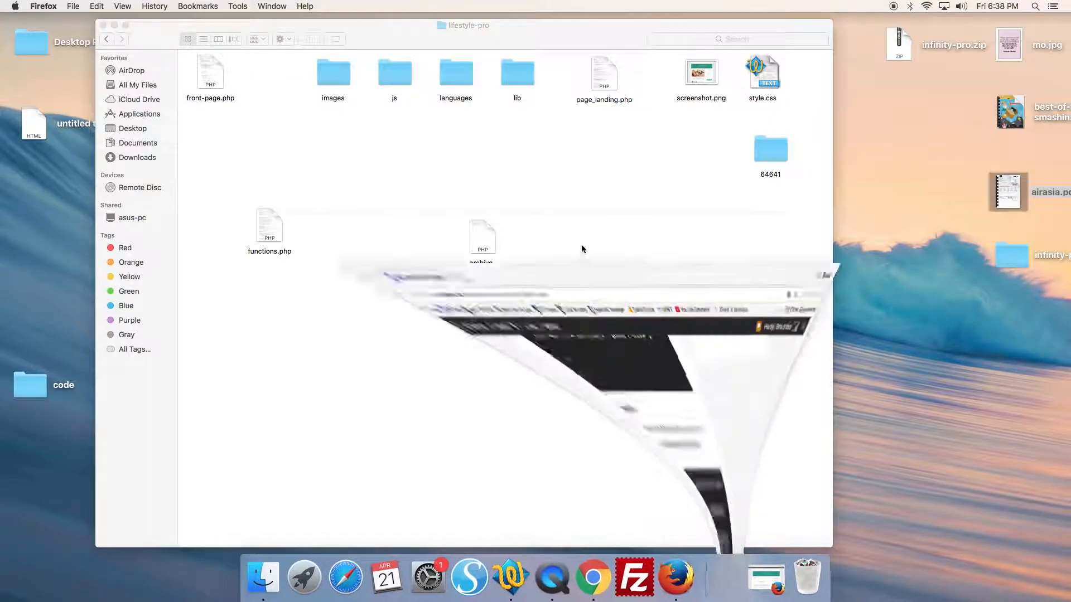
- Locate the tutorial's pre_get_posts pagination snippet, then switch to the lifestyle-pro folder
click(608, 577)
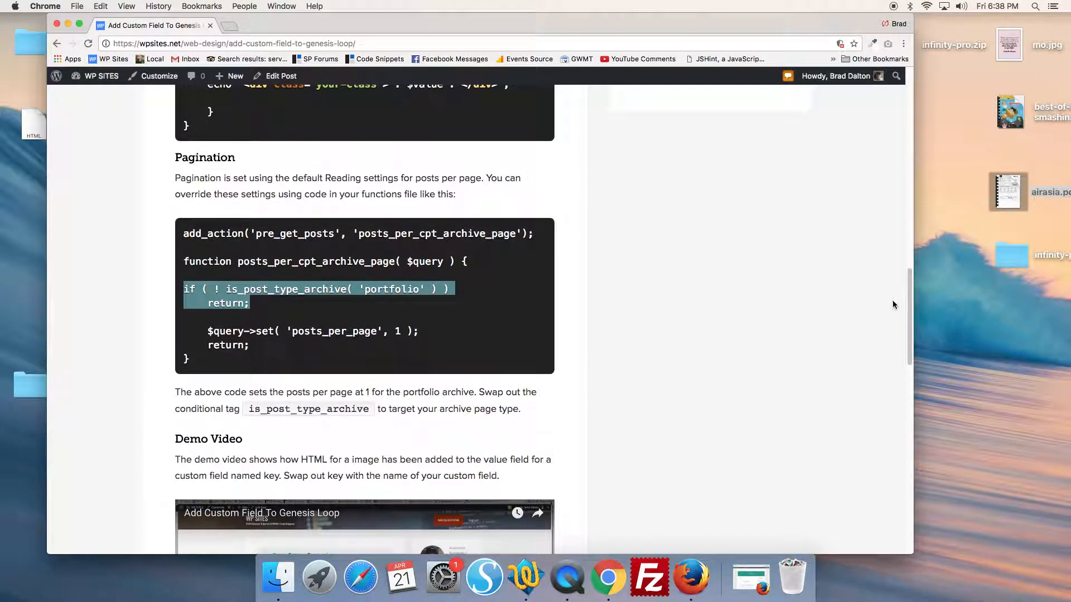
scroll(down, 3)
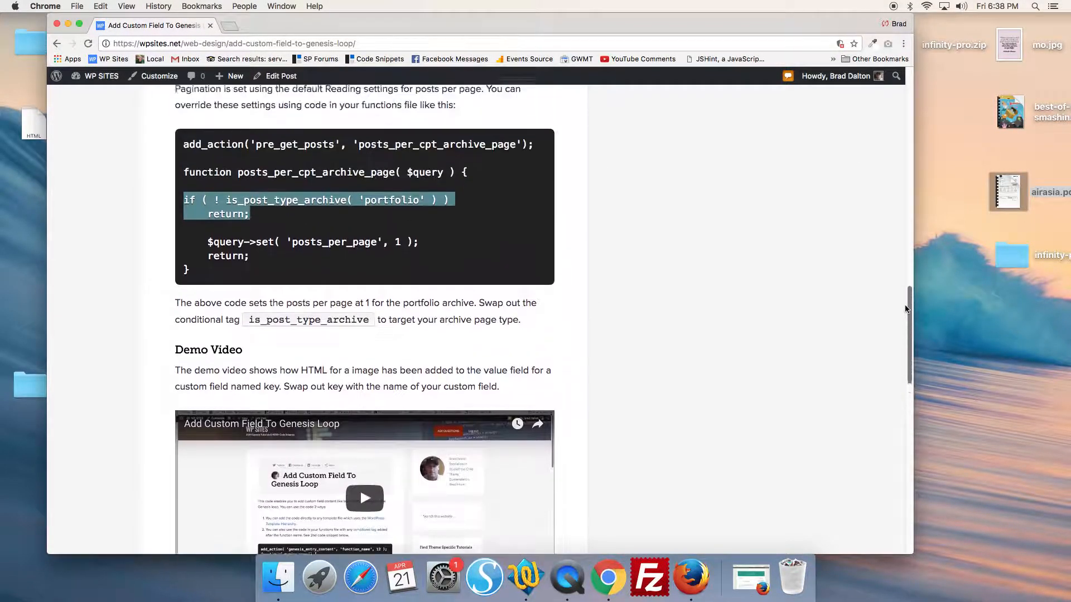
scroll(up, 3)
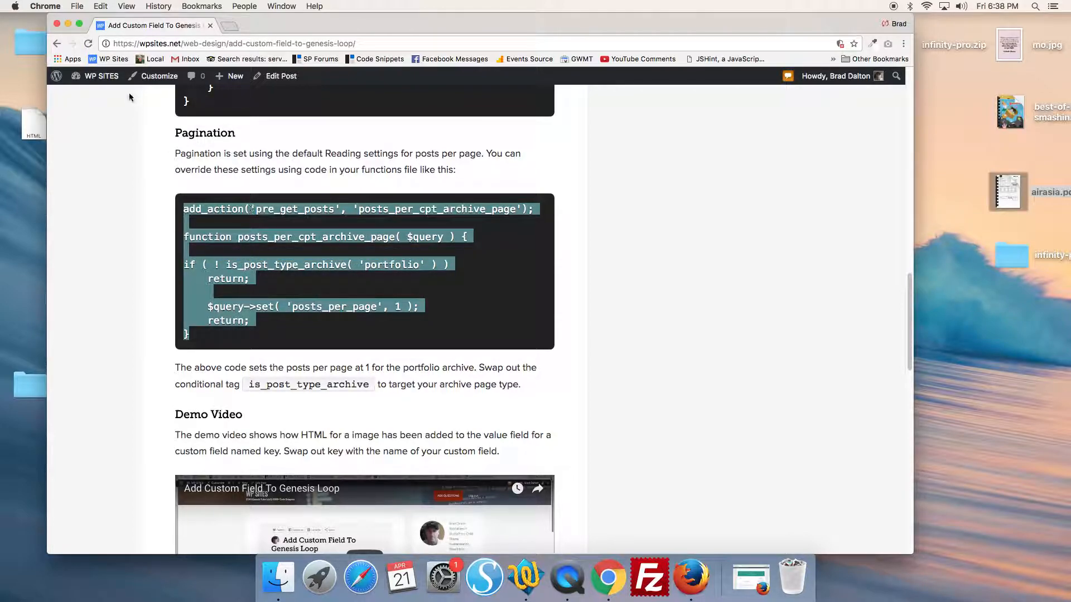
click(257, 578)
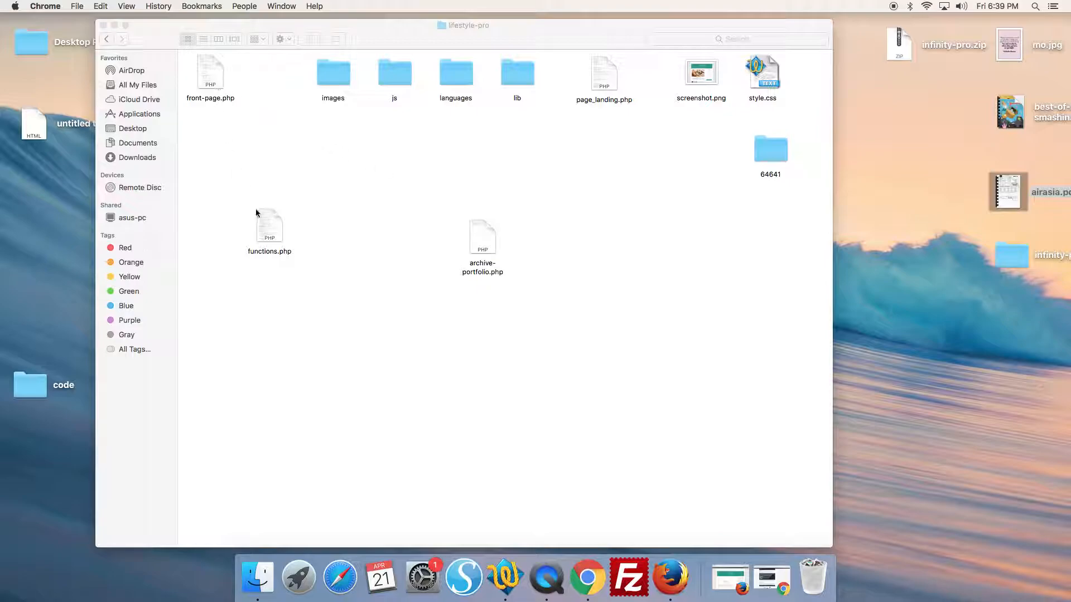
- Add a blank line above the pre_get_posts code in functions.php, save it, and return to the archive
double_click(269, 225)
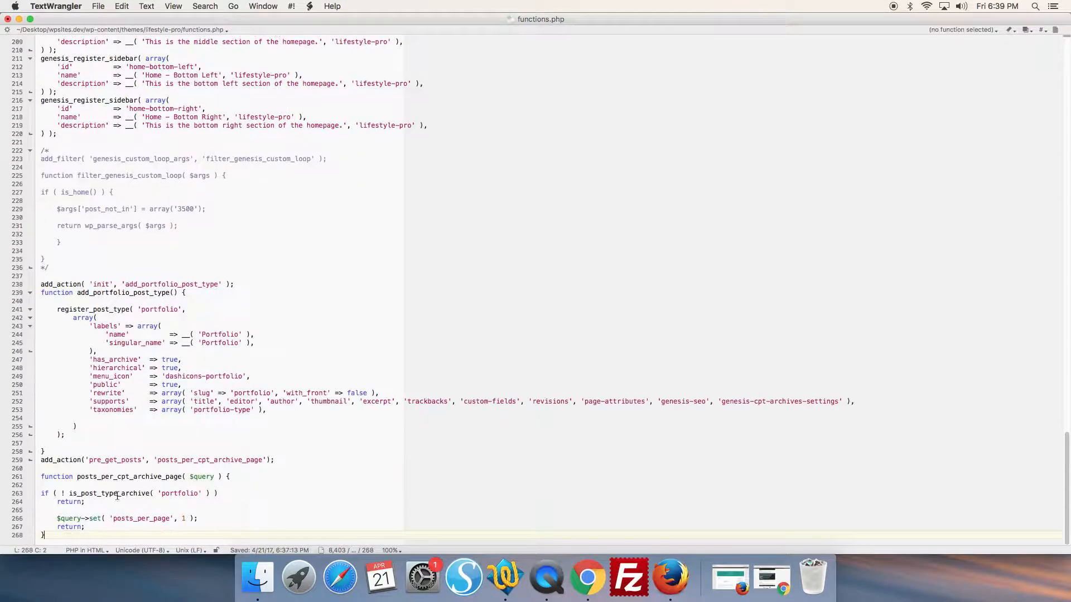
key(Return)
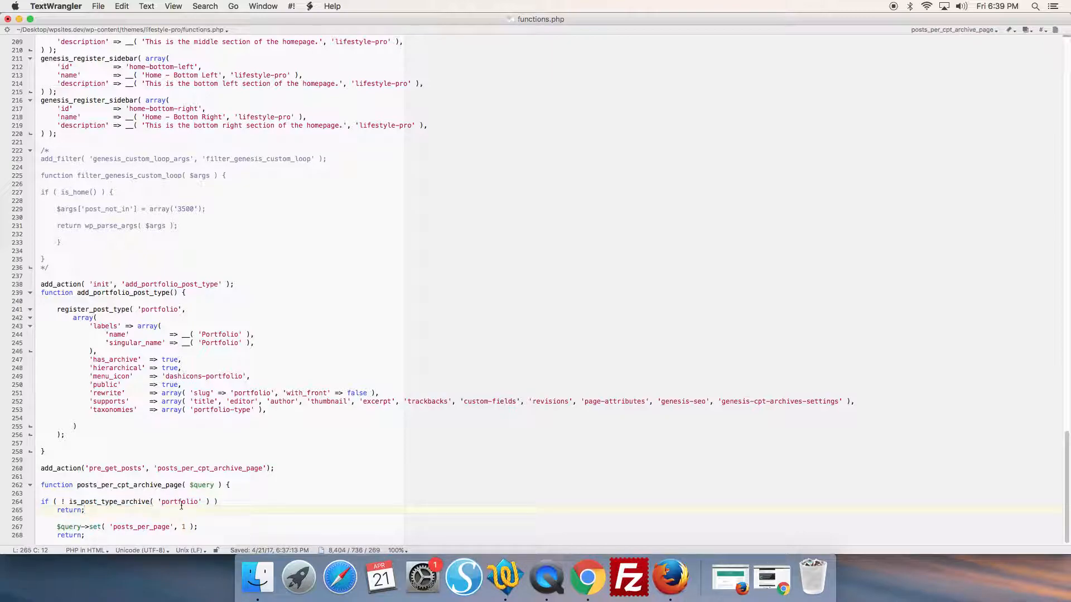
scroll(down, 3)
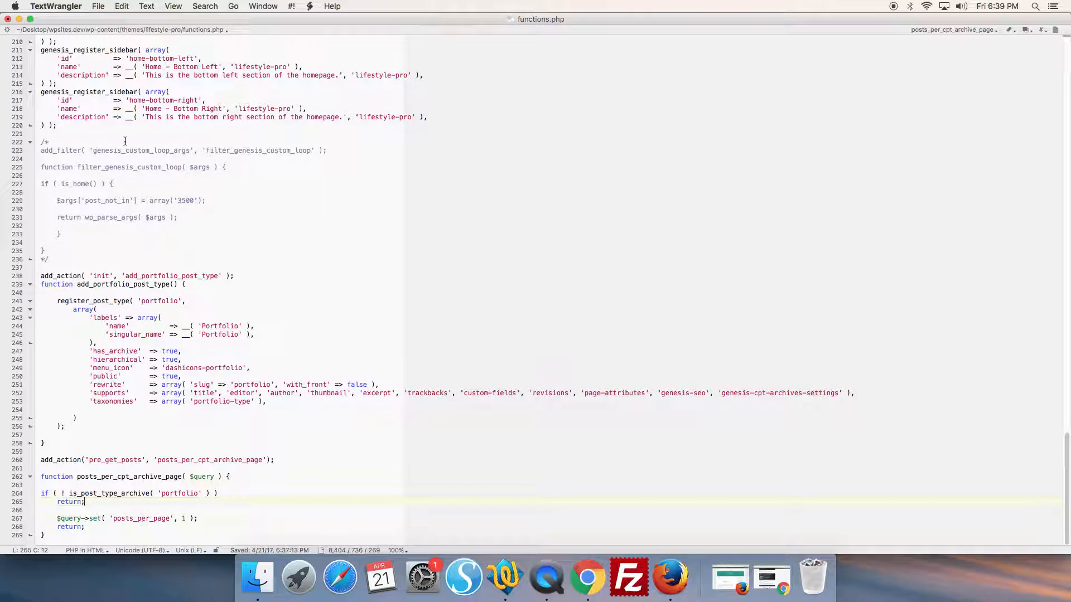
click(99, 6)
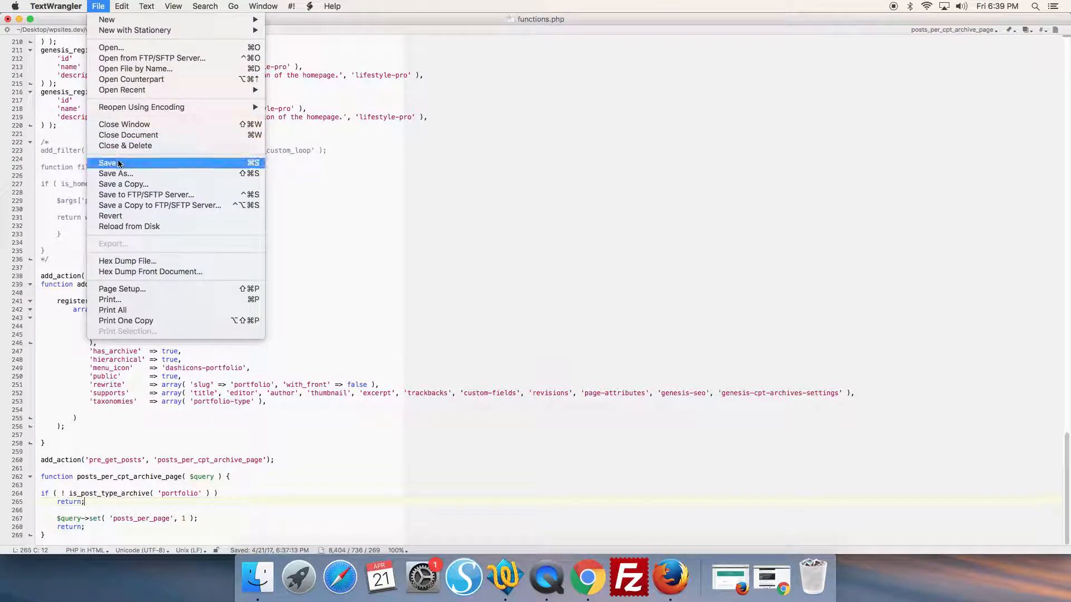
click(108, 163)
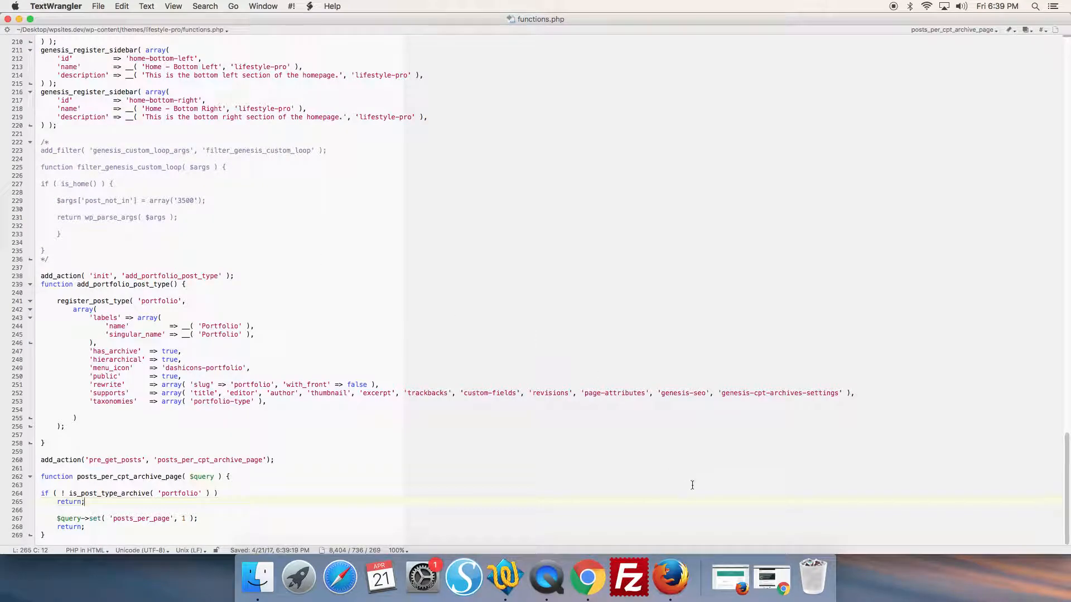
click(691, 577)
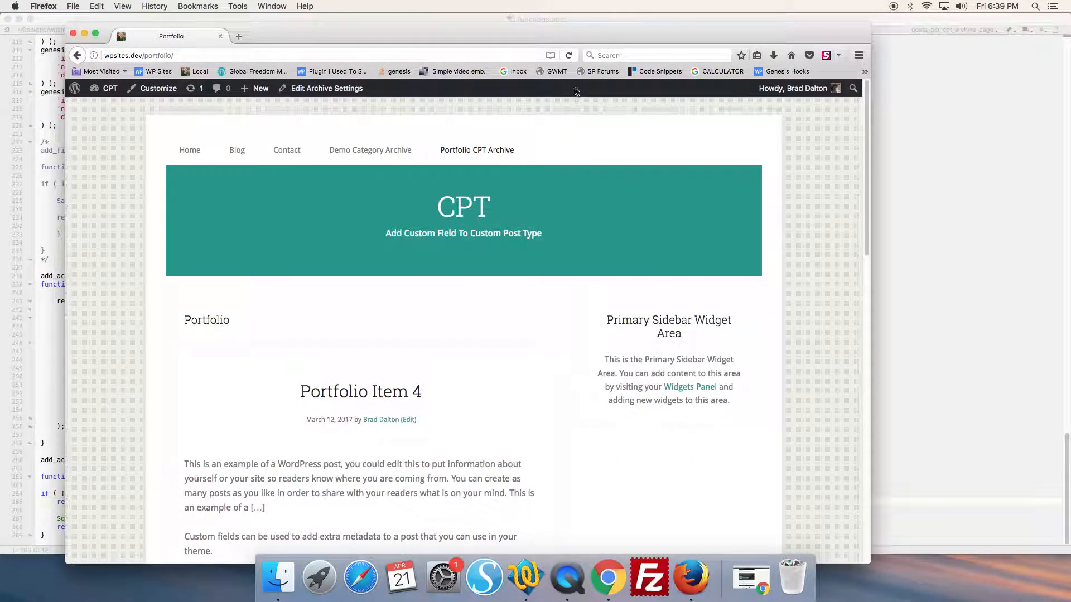
- Reload the Portfolio archive and page through it to see Items 3, 2 and 1 one per page
click(568, 56)
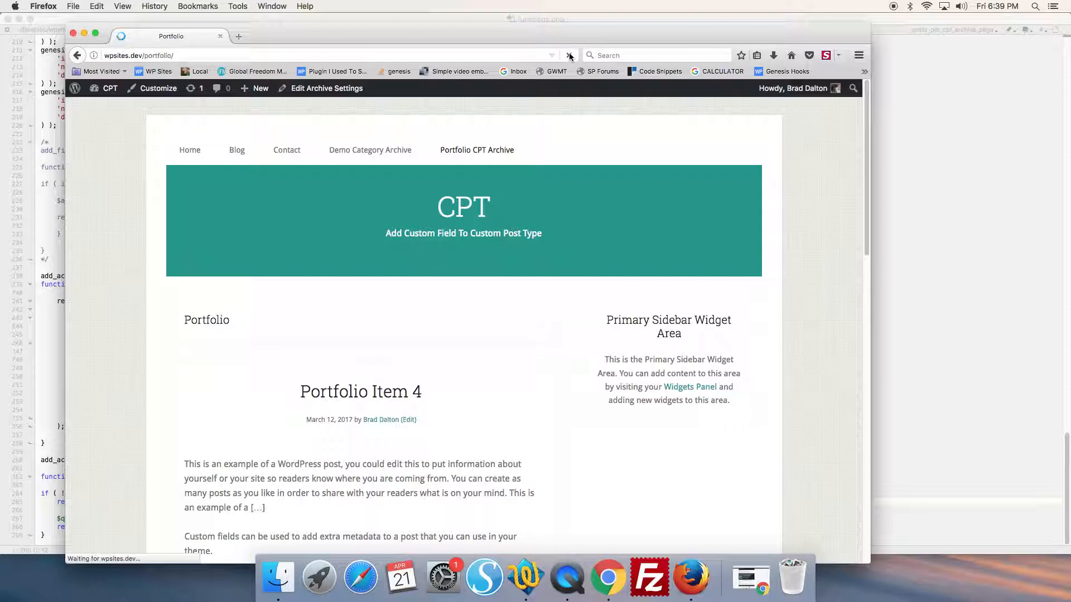
scroll(down, 3)
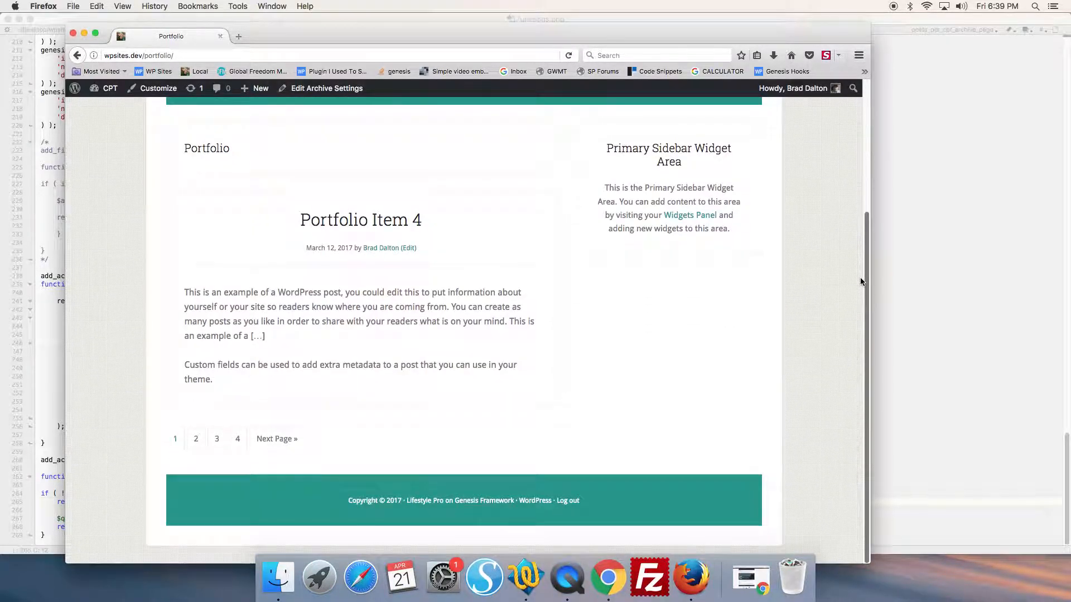
mouse_move(337, 399)
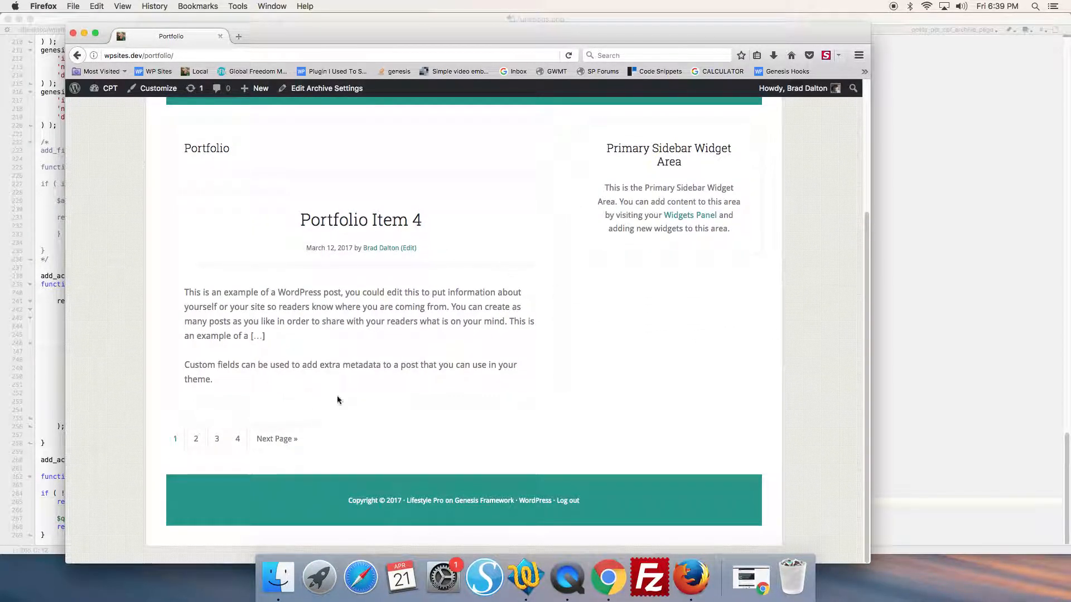
mouse_move(332, 403)
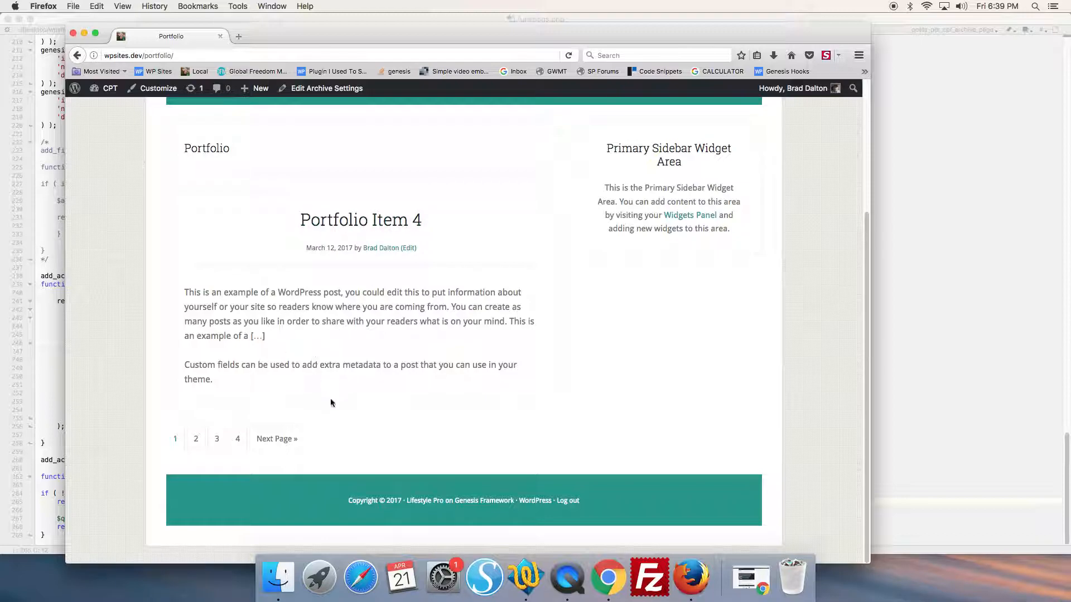
click(195, 438)
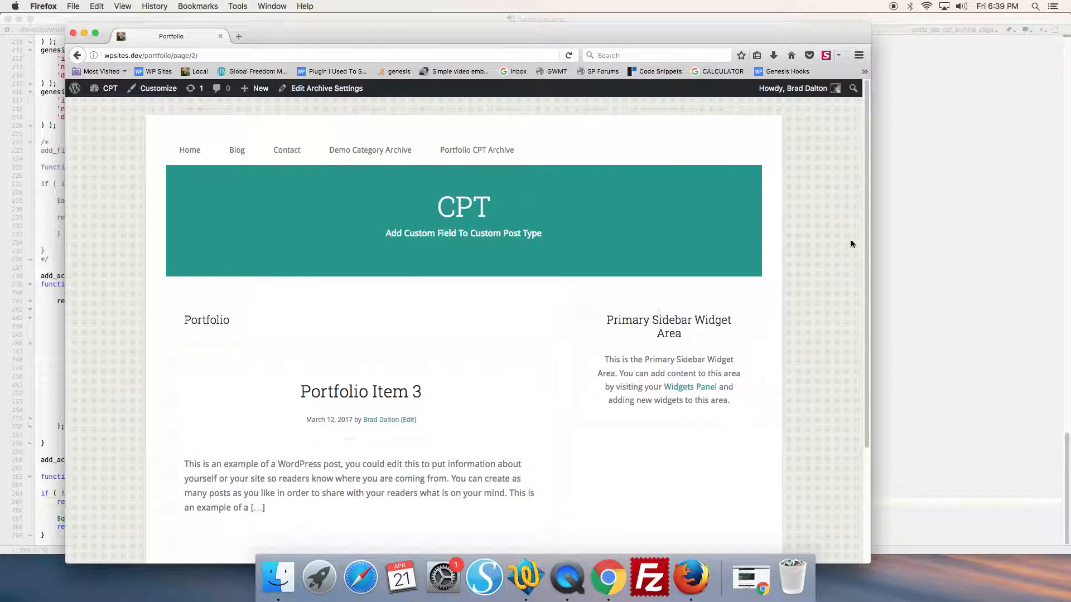
scroll(down, 3)
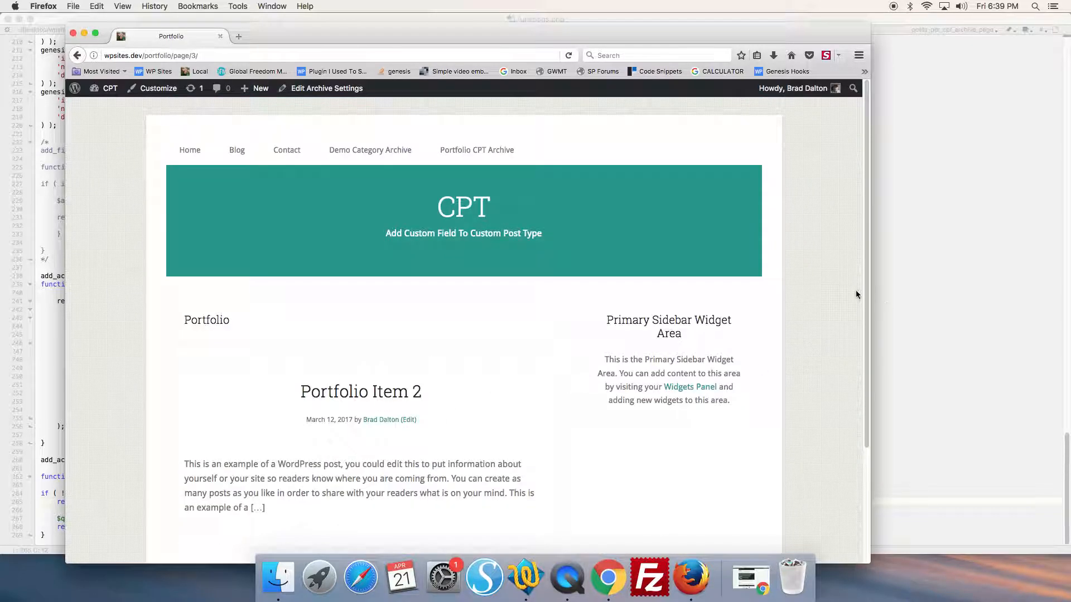
scroll(down, 3)
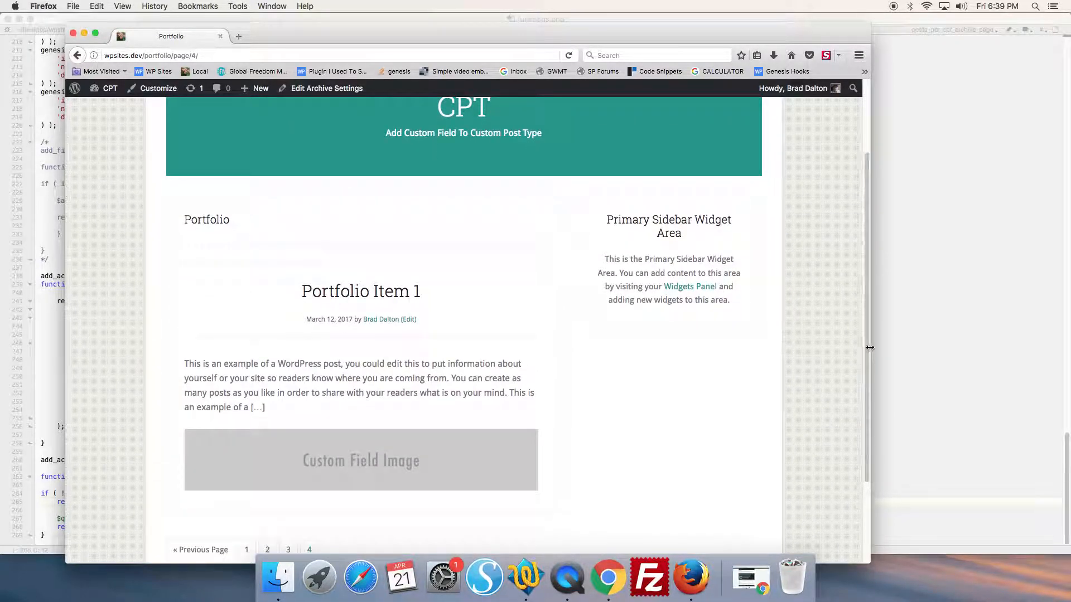
scroll(up, 3)
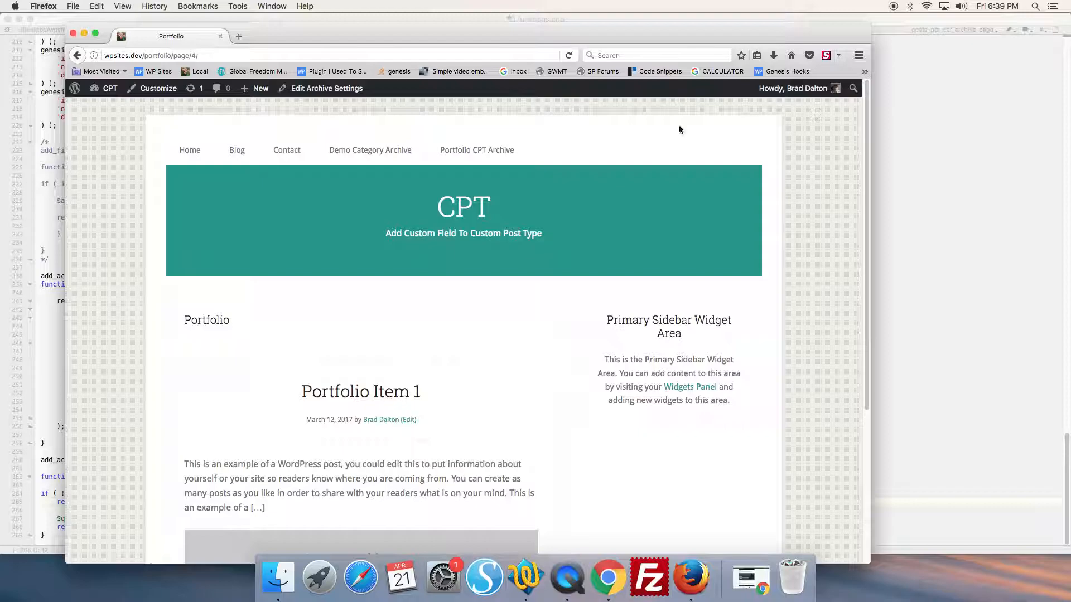
click(370, 150)
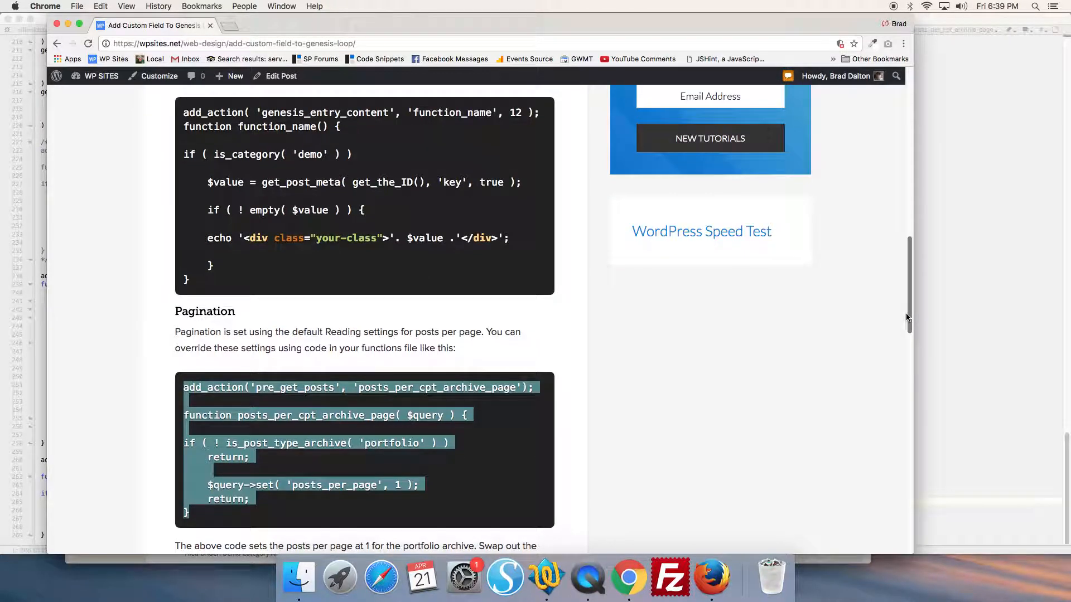
scroll(up, 3)
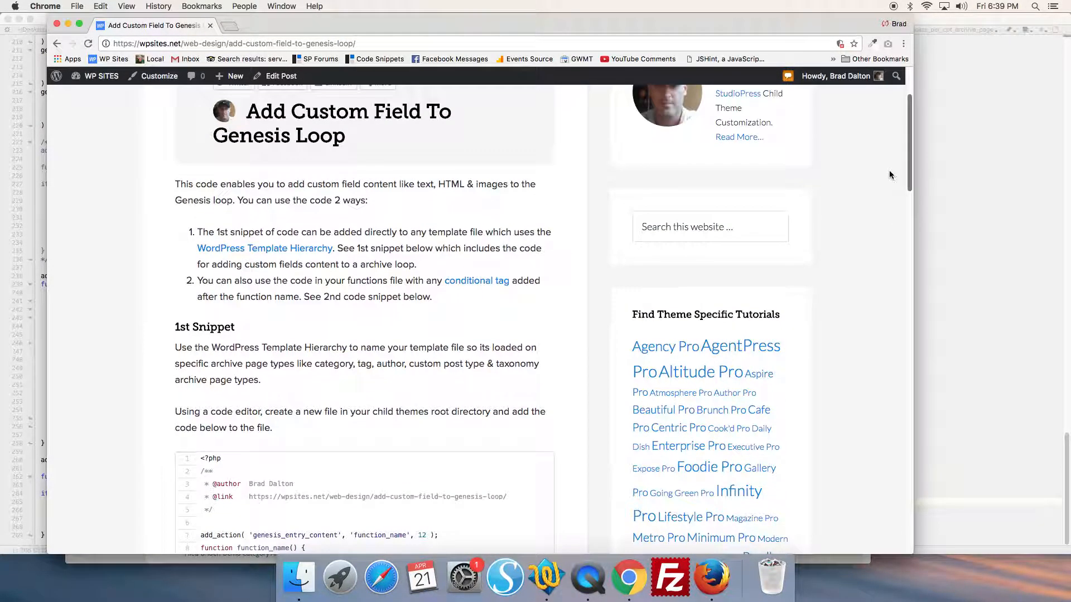
scroll(up, 3)
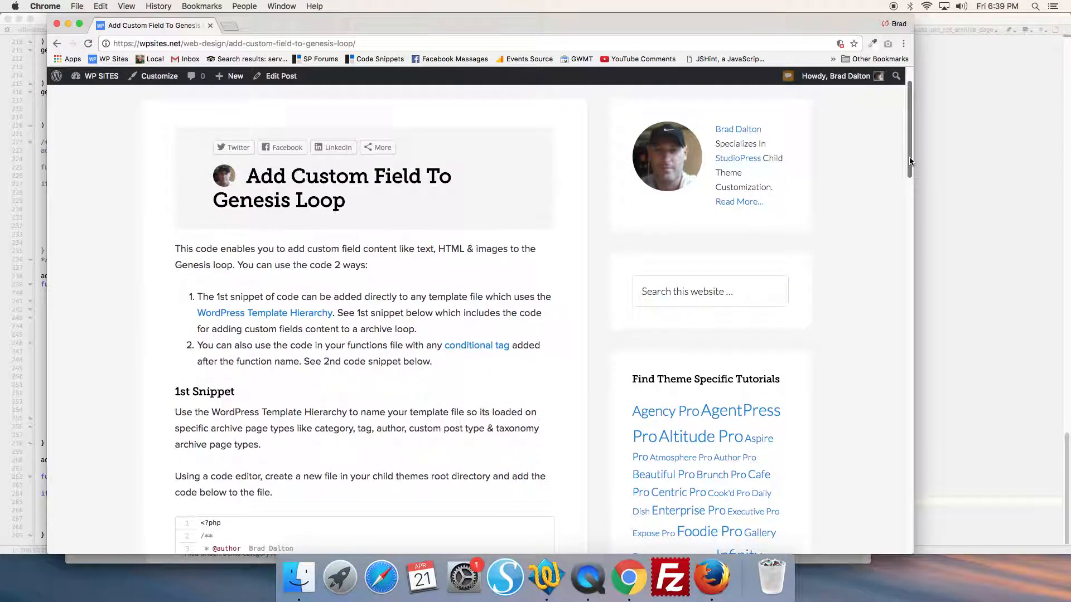
scroll(up, 3)
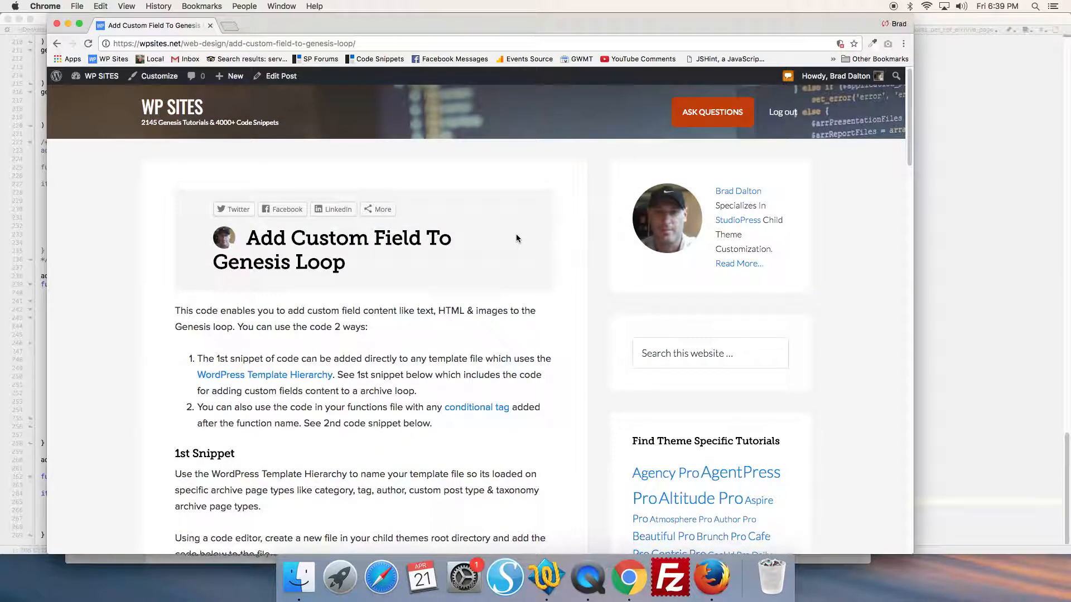
mouse_move(908, 155)
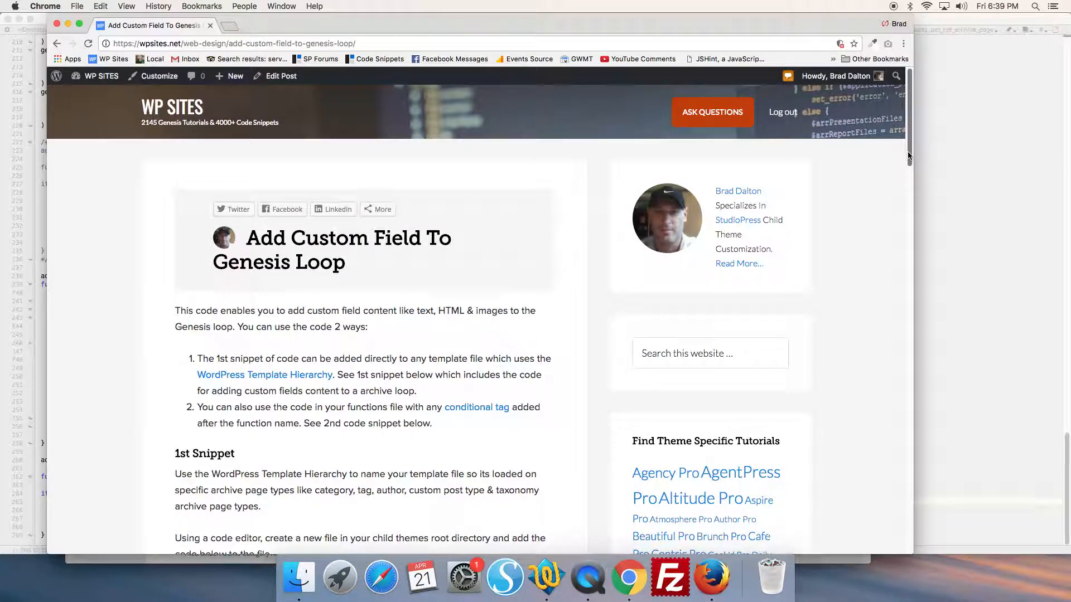
scroll(down, 3)
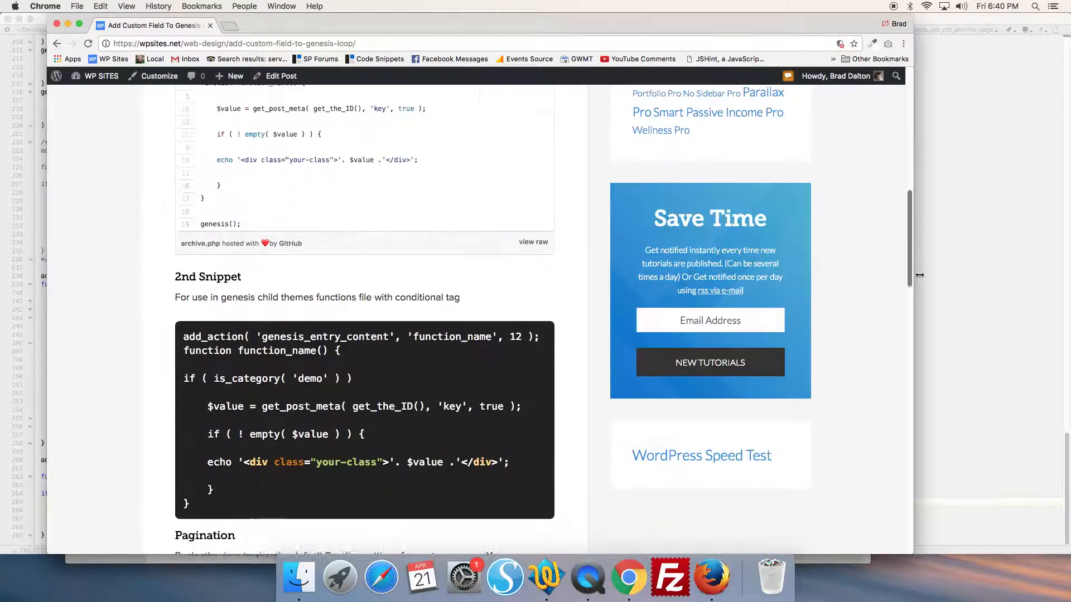
scroll(up, 3)
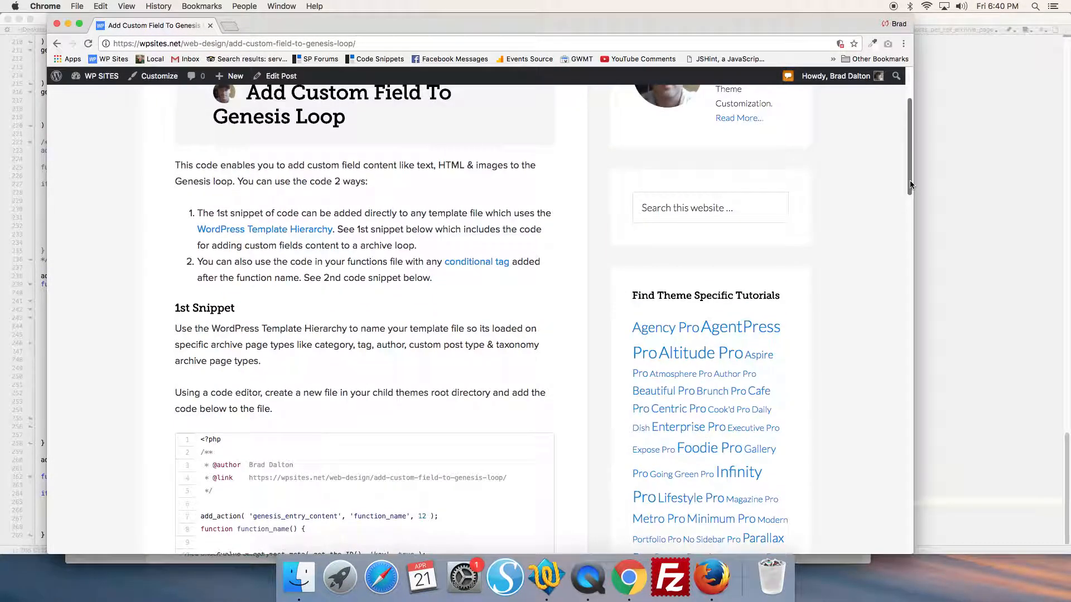
scroll(up, 3)
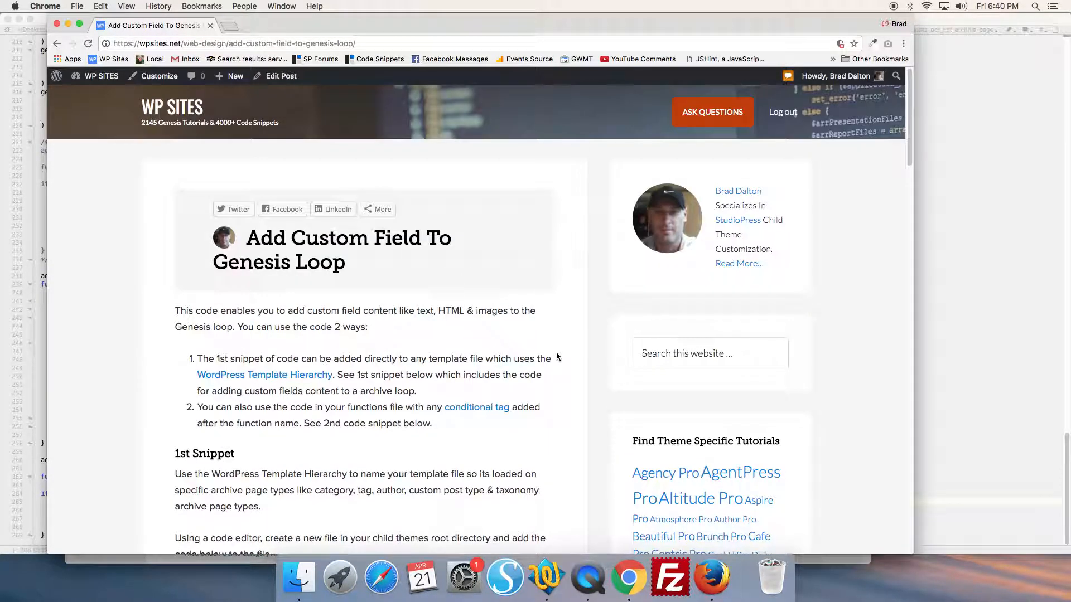